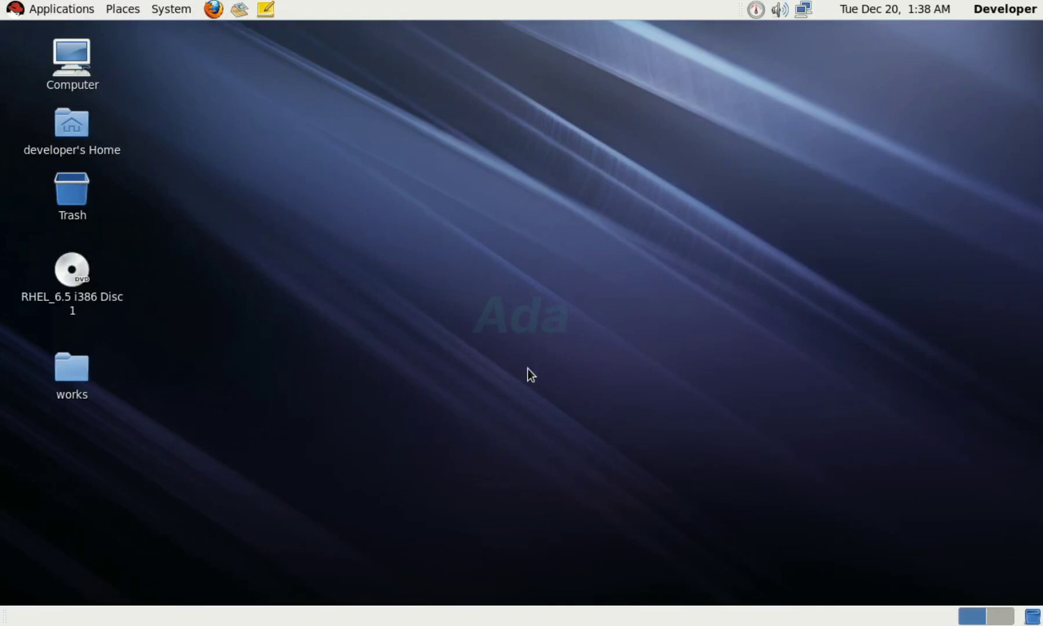
mouse_move(277, 204)
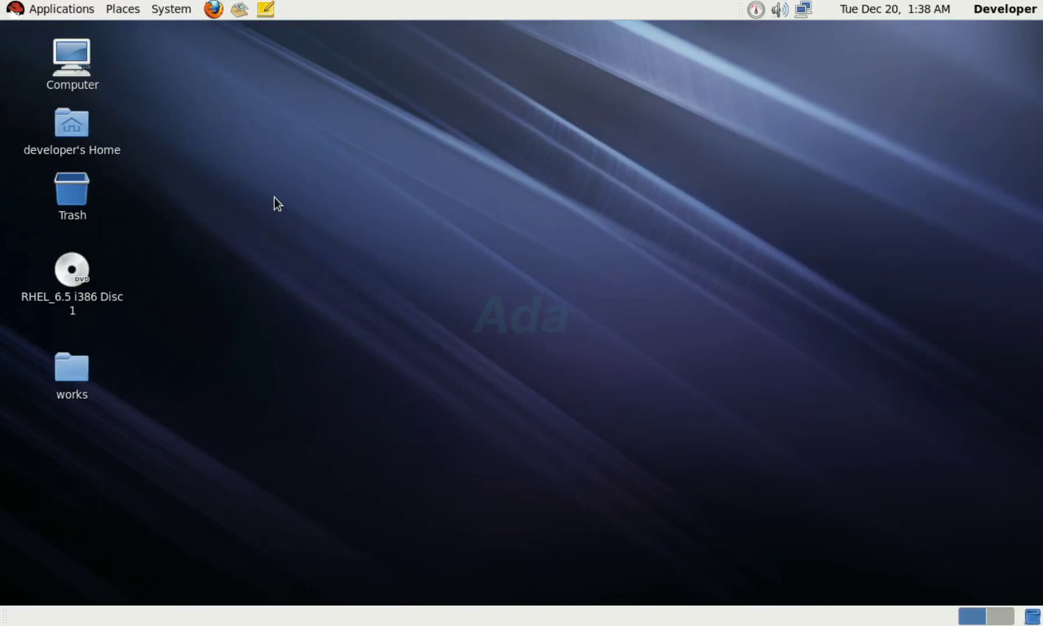
mouse_move(555, 325)
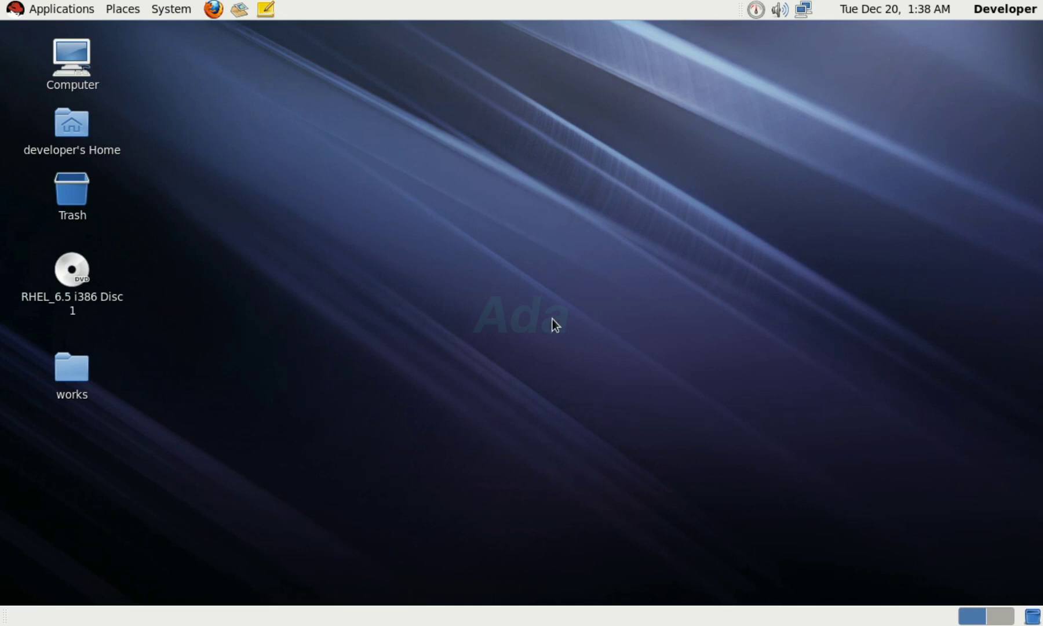
mouse_move(300, 368)
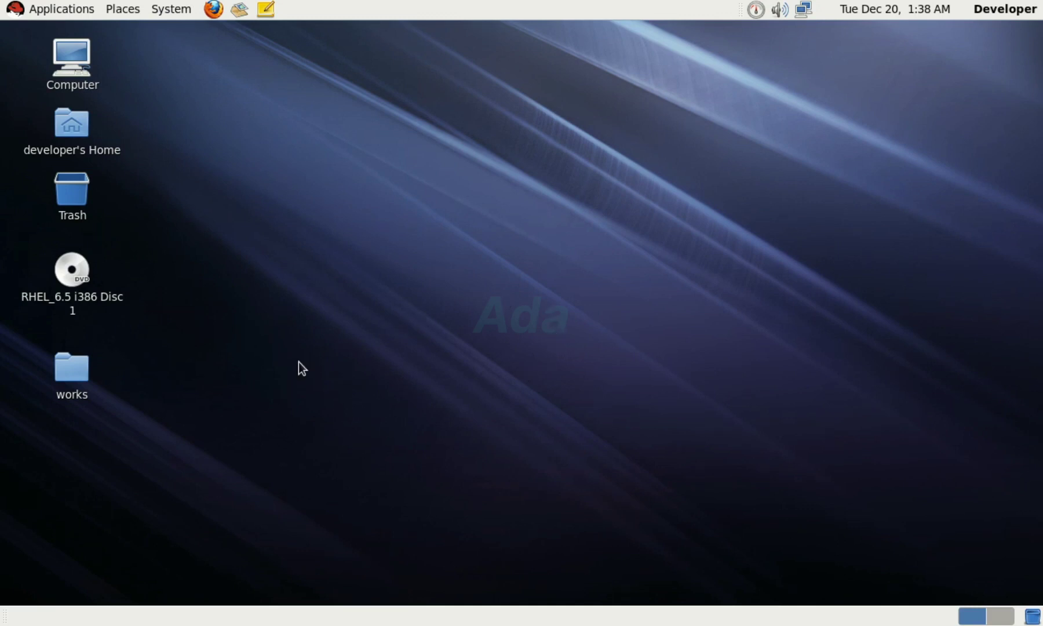
mouse_move(800, 532)
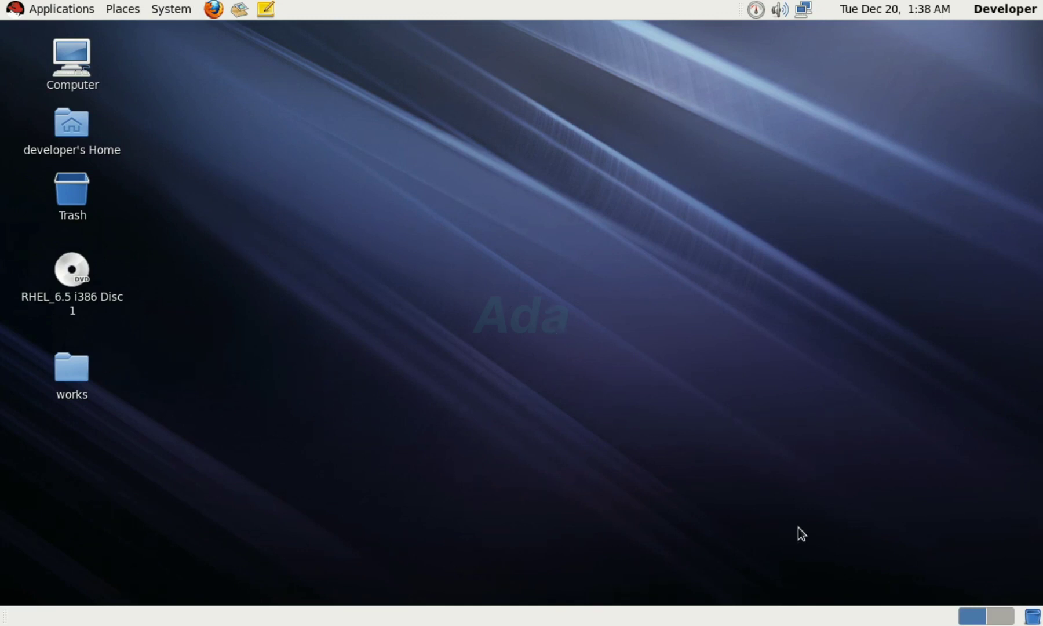
mouse_move(410, 405)
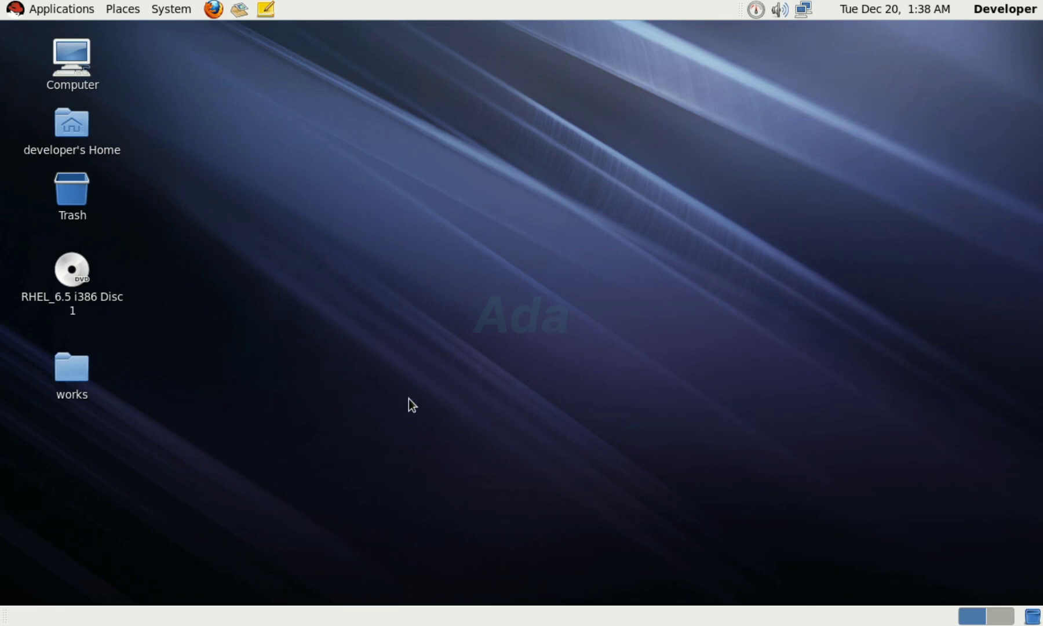
mouse_move(219, 300)
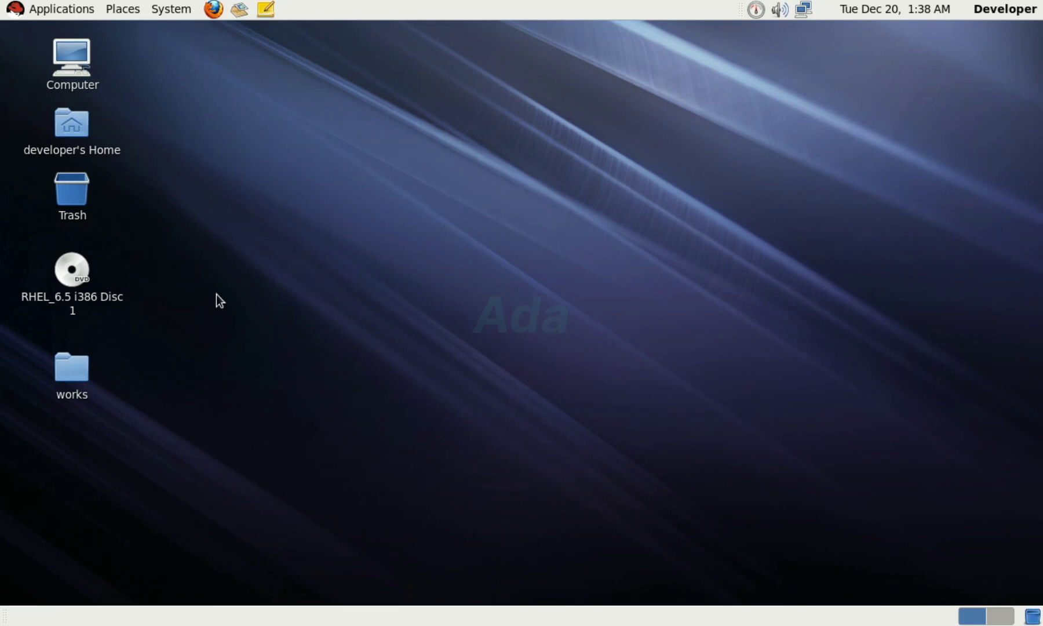
mouse_move(425, 325)
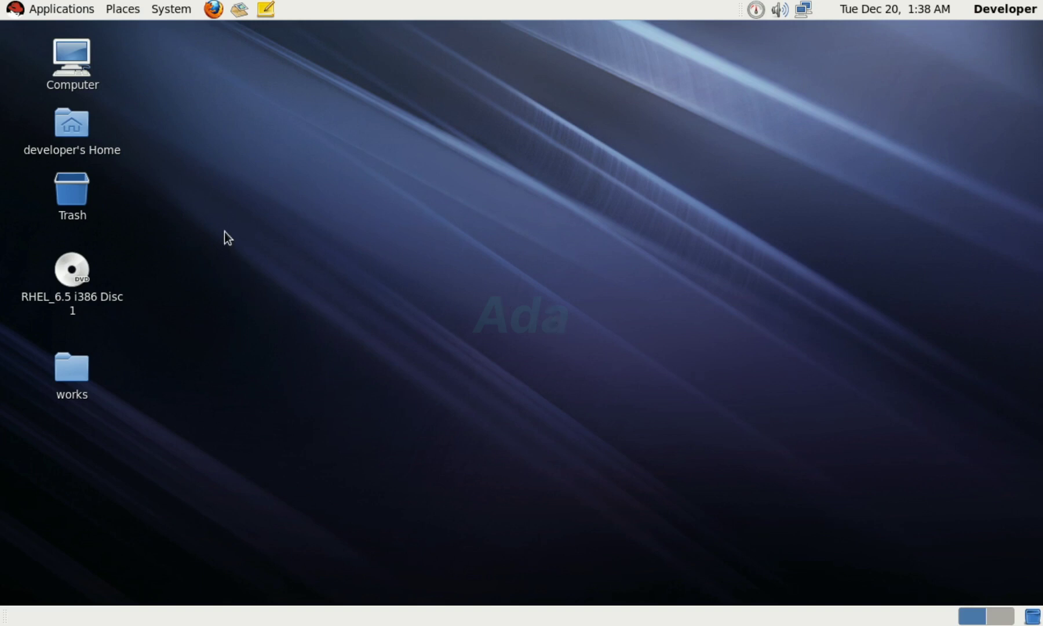
mouse_move(801, 533)
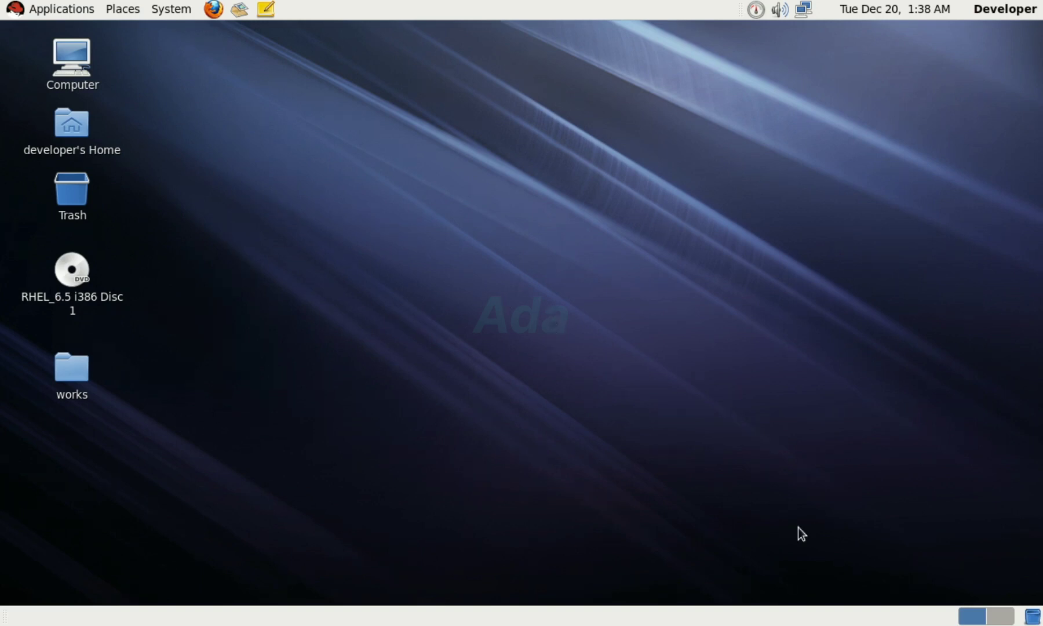
mouse_move(406, 405)
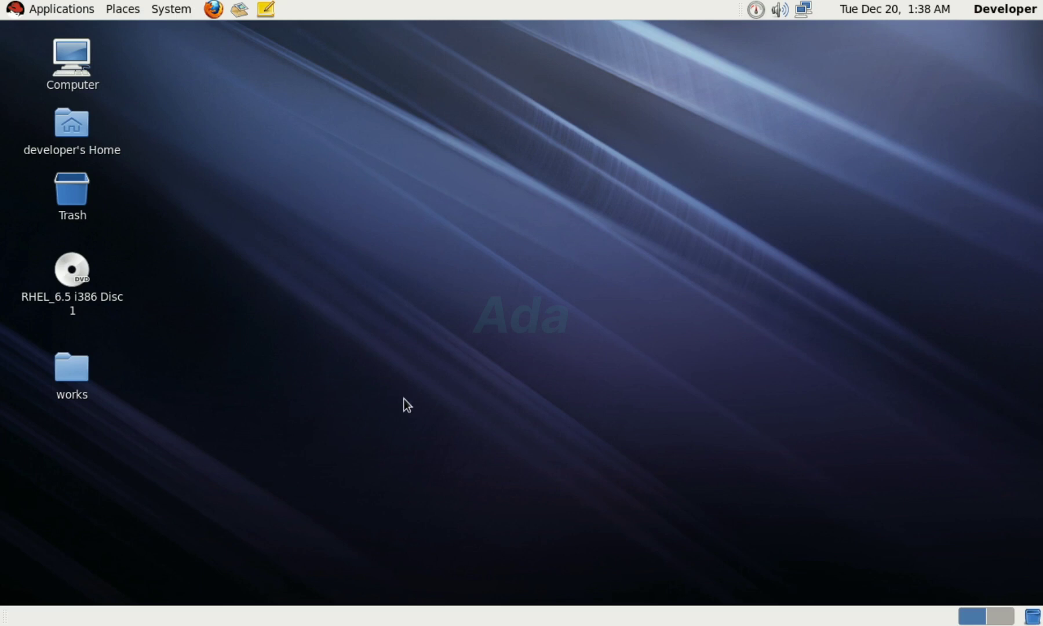
mouse_move(105, 357)
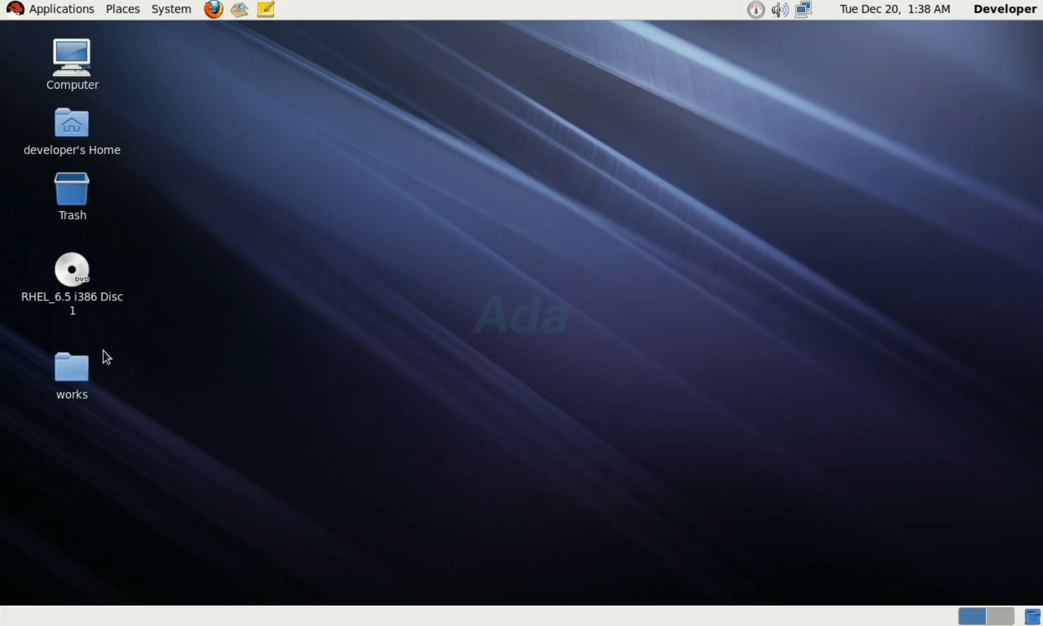
- Open screen_grab.c from the desktop's works folder in gedit
double_click(71, 366)
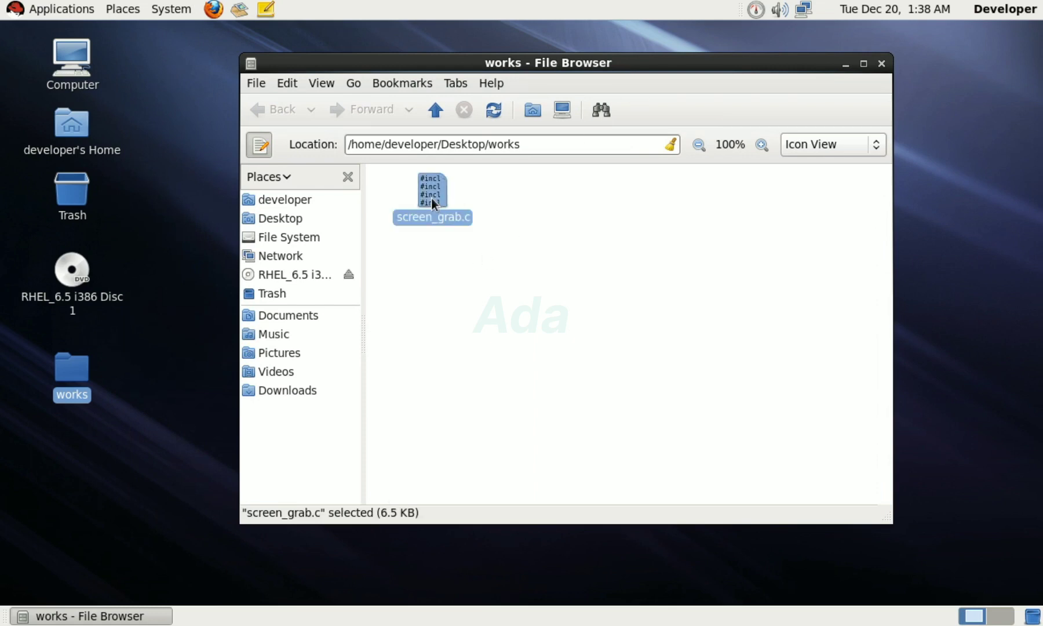
double_click(432, 193)
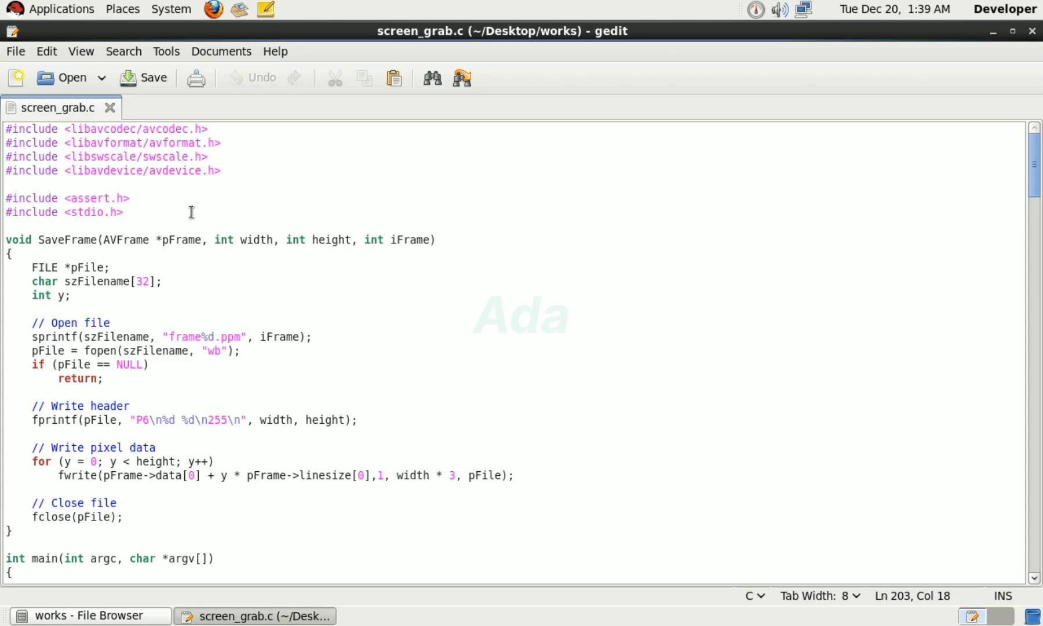
mouse_move(192, 194)
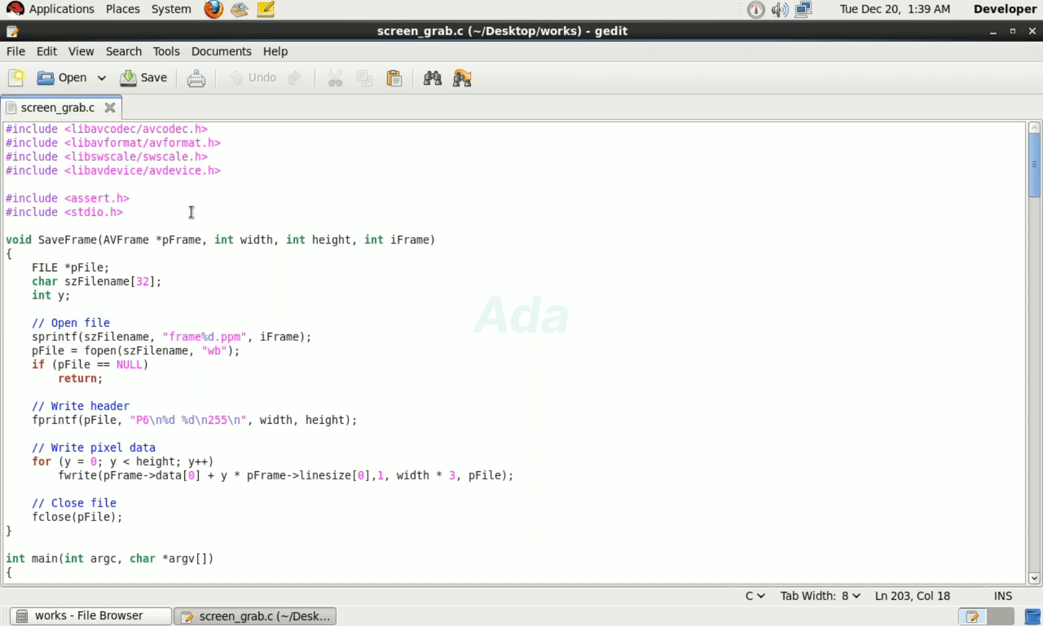
mouse_move(8, 249)
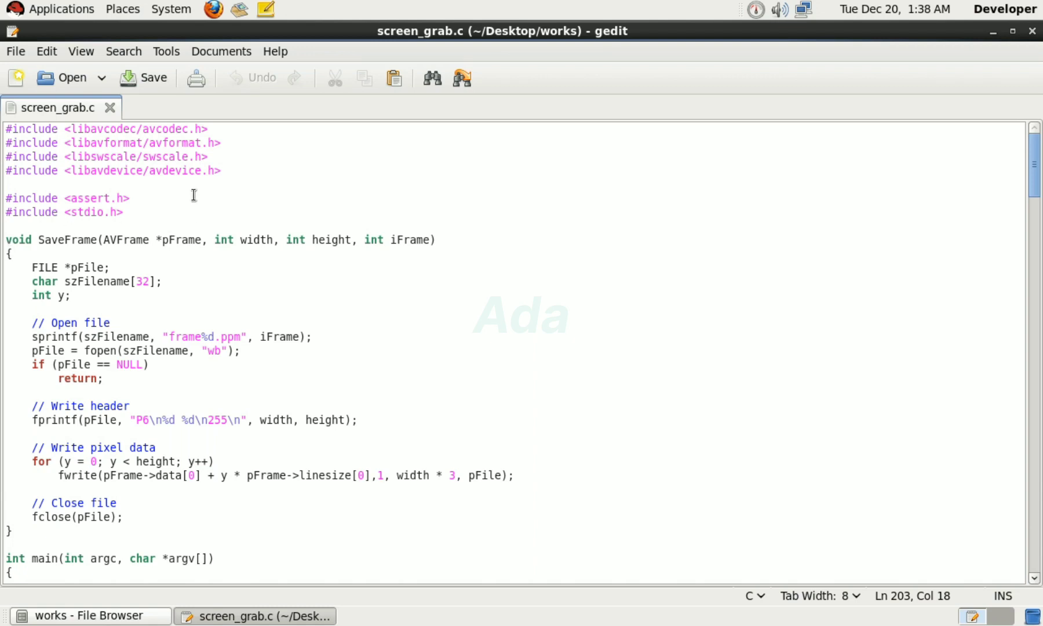
mouse_move(8, 242)
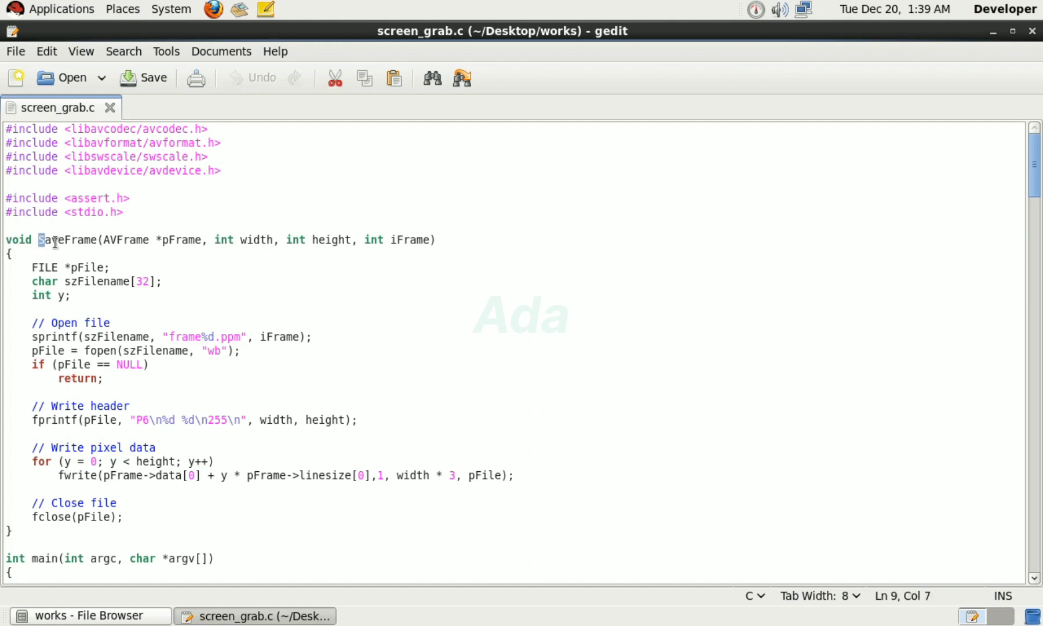
double_click(66, 240)
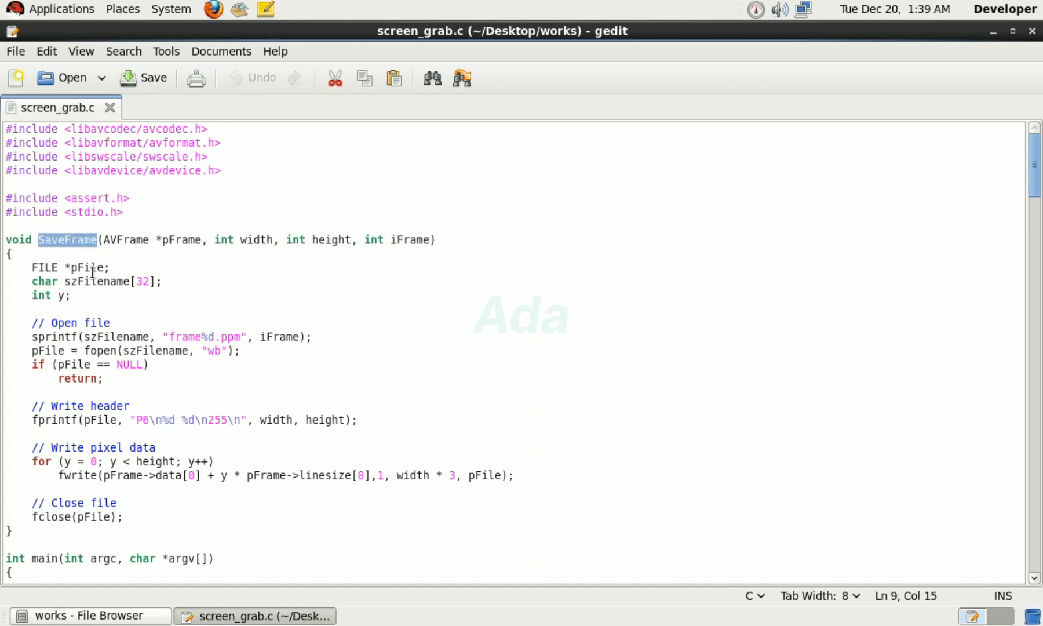
mouse_move(204, 413)
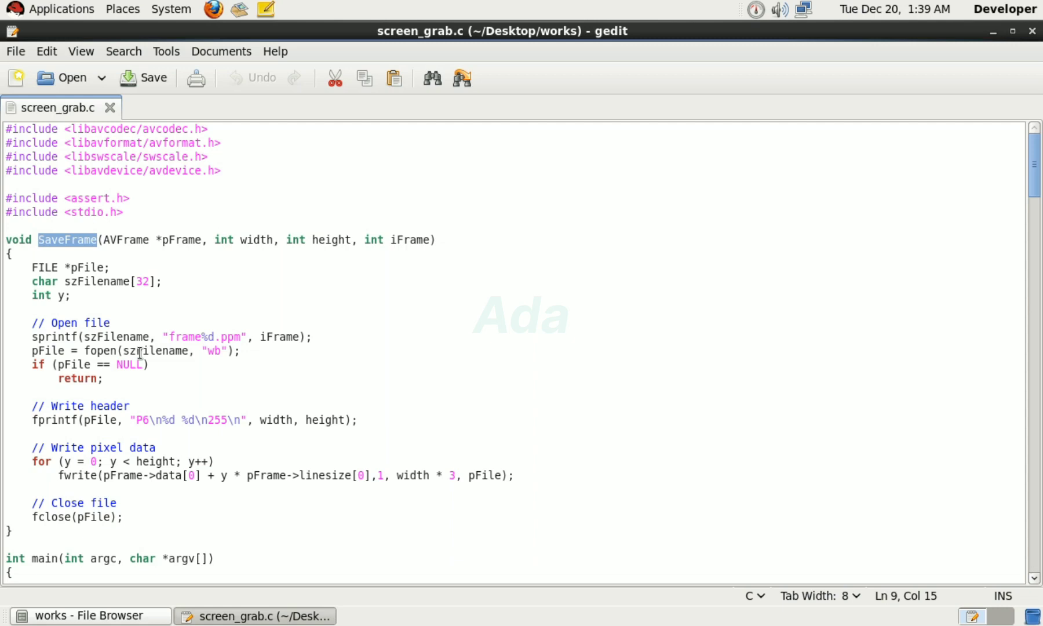
mouse_move(136, 321)
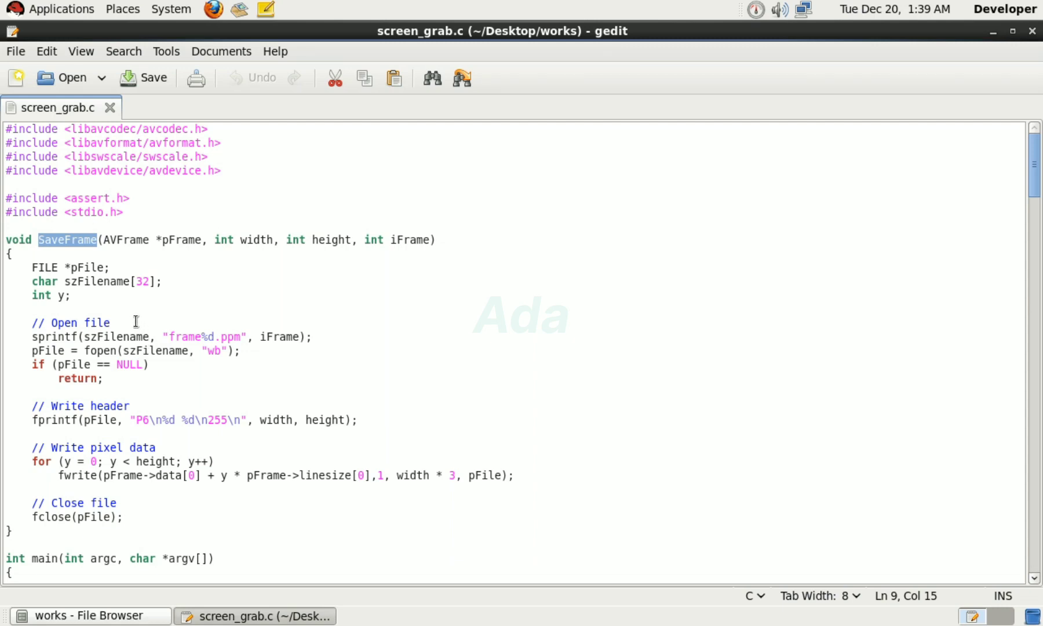
mouse_move(160, 408)
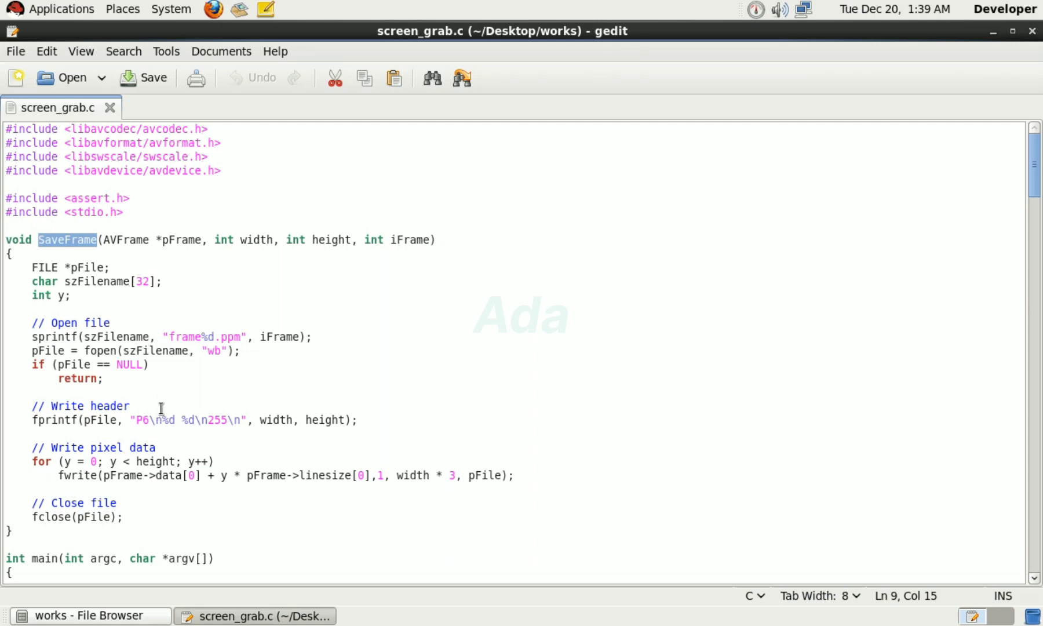
mouse_move(133, 345)
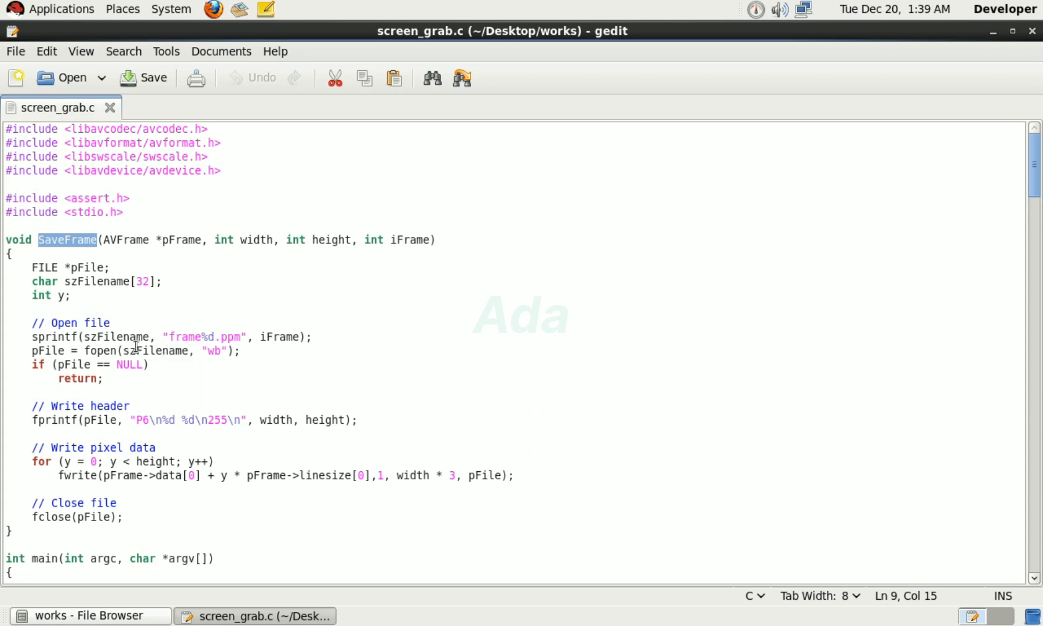
mouse_move(216, 321)
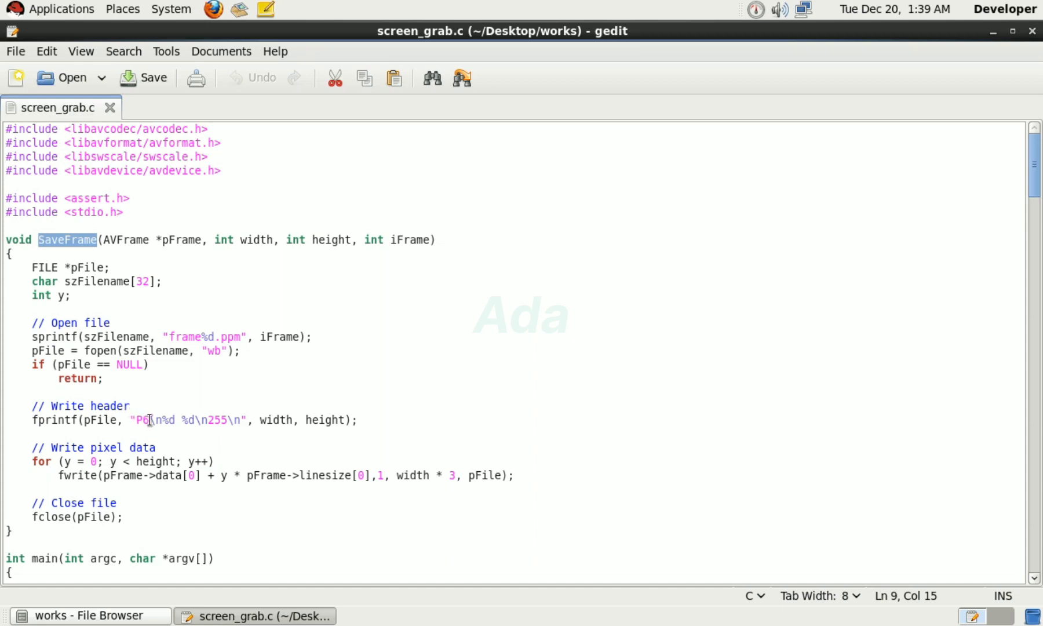
mouse_move(186, 436)
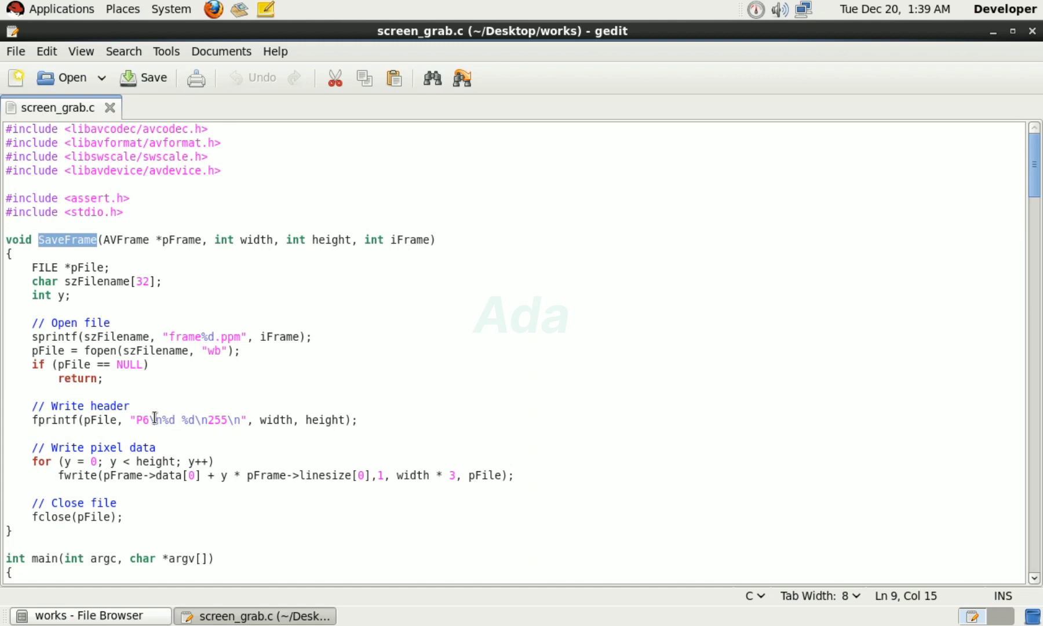
mouse_move(312, 413)
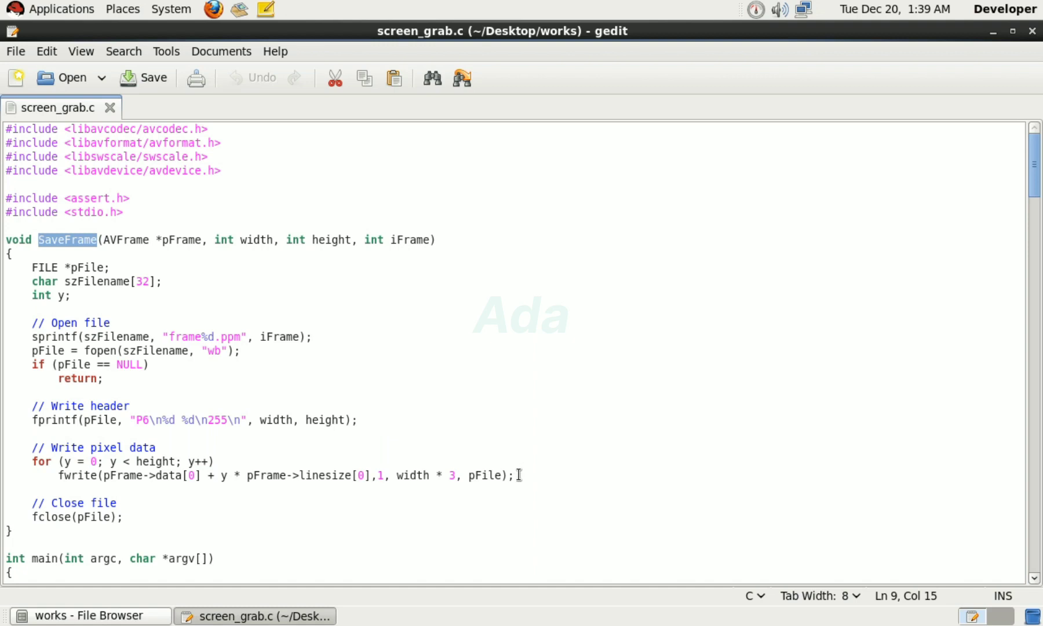
left_click(58, 480)
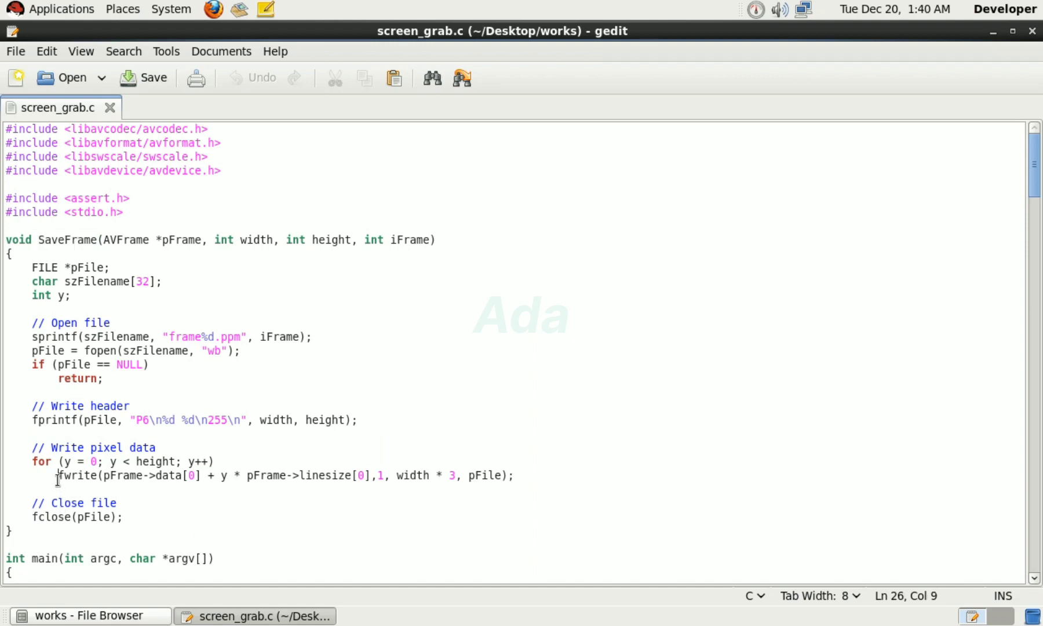
left_click_drag(58, 475, 512, 475)
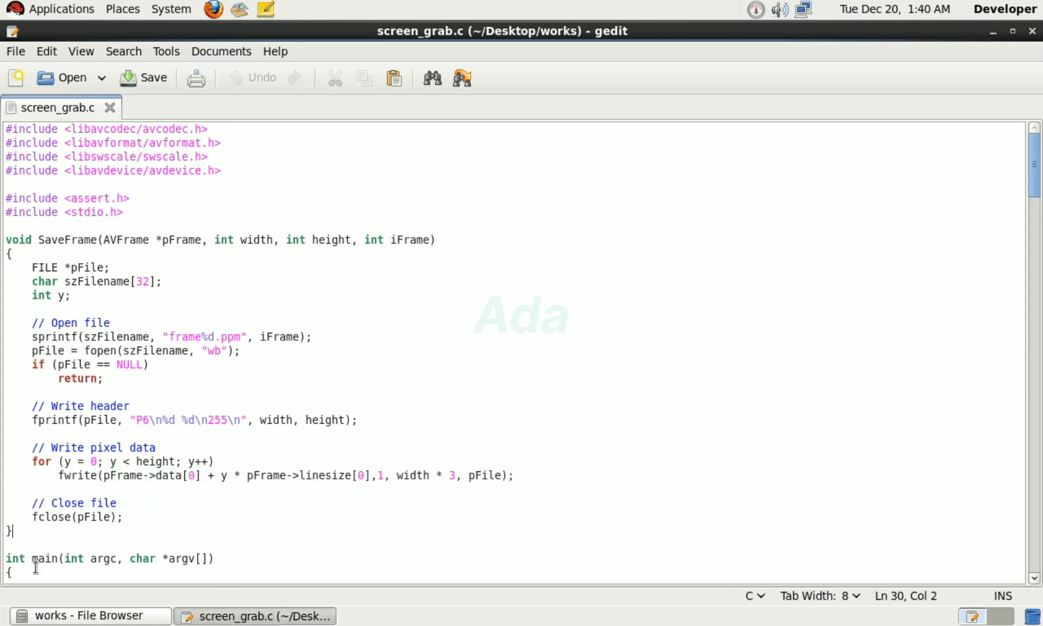
- Scroll down to the av_dict_set framerate and video_size lines in main
scroll("down", 3)
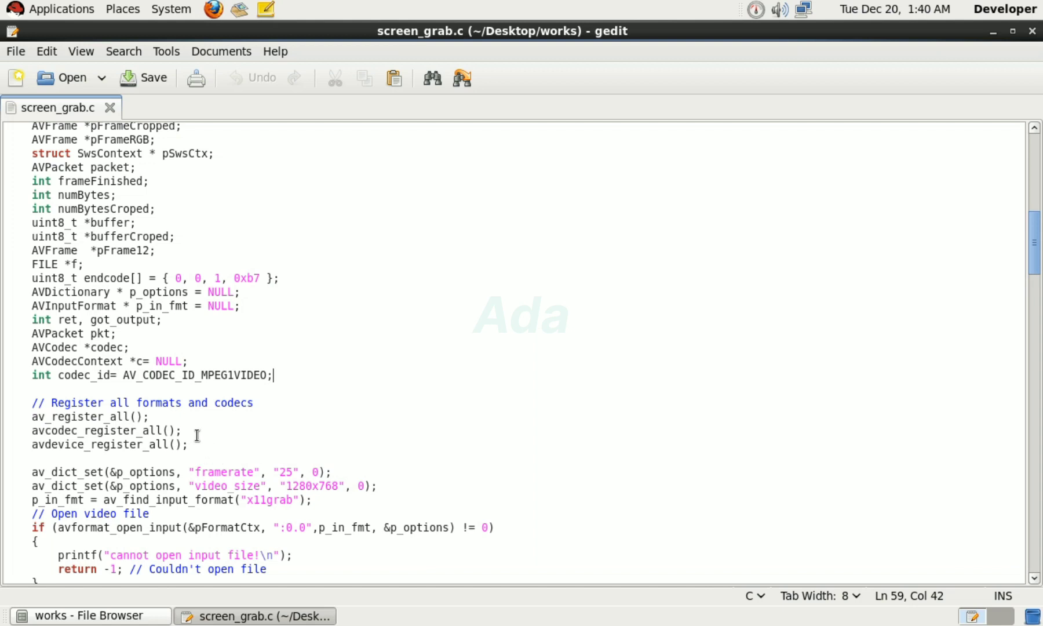
mouse_move(65, 437)
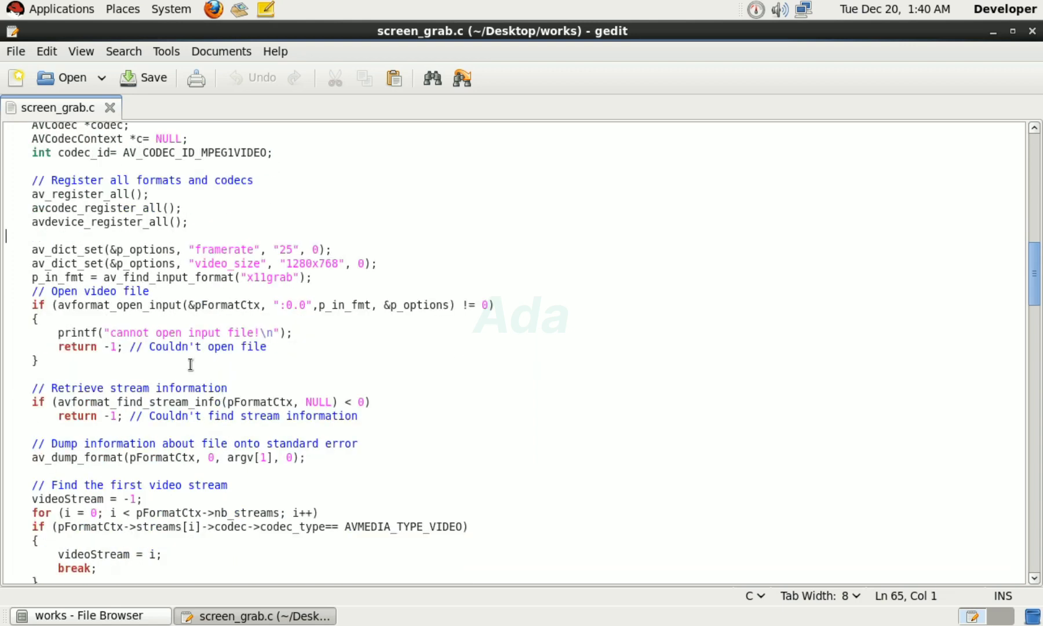
mouse_move(95, 249)
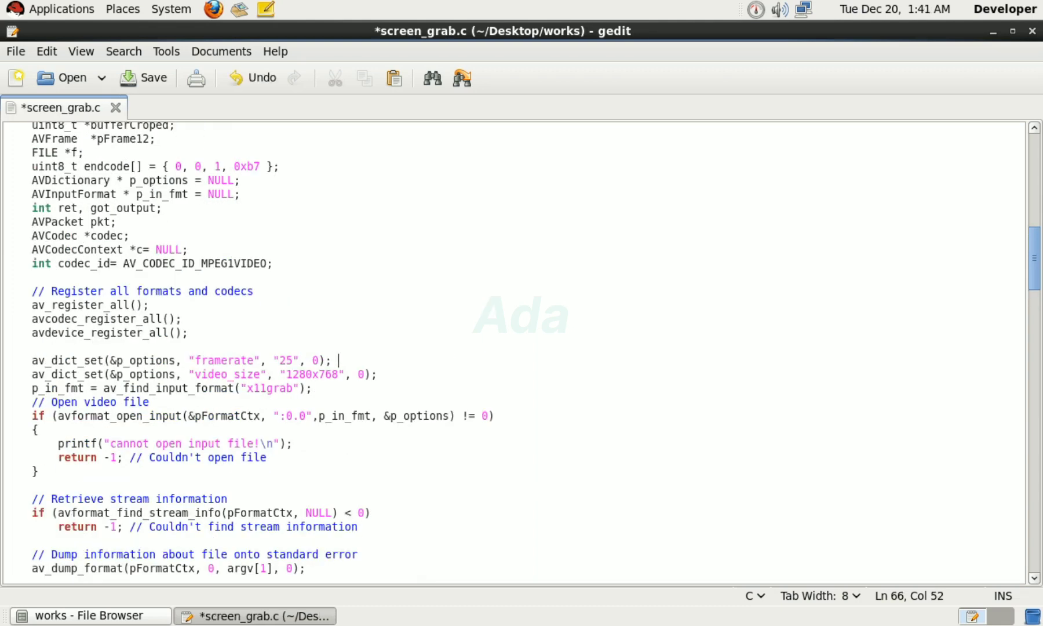
- Comment the framerate and video_size lines as equal to ffmpeg's -r and -s options
type("// is equal to -r opt")
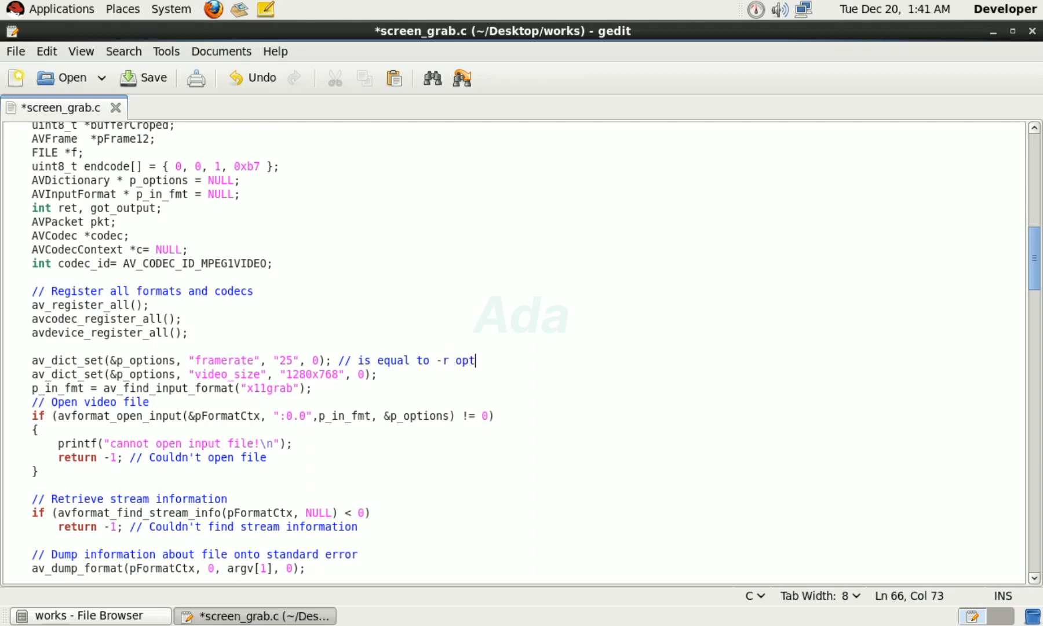
type("ion in ffmp")
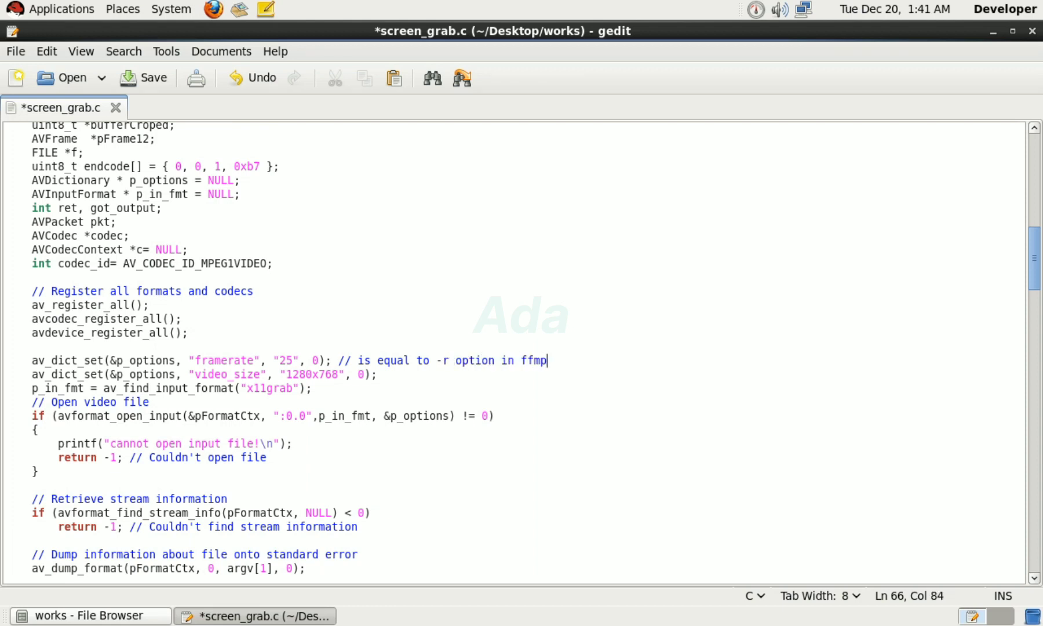
type("eg")
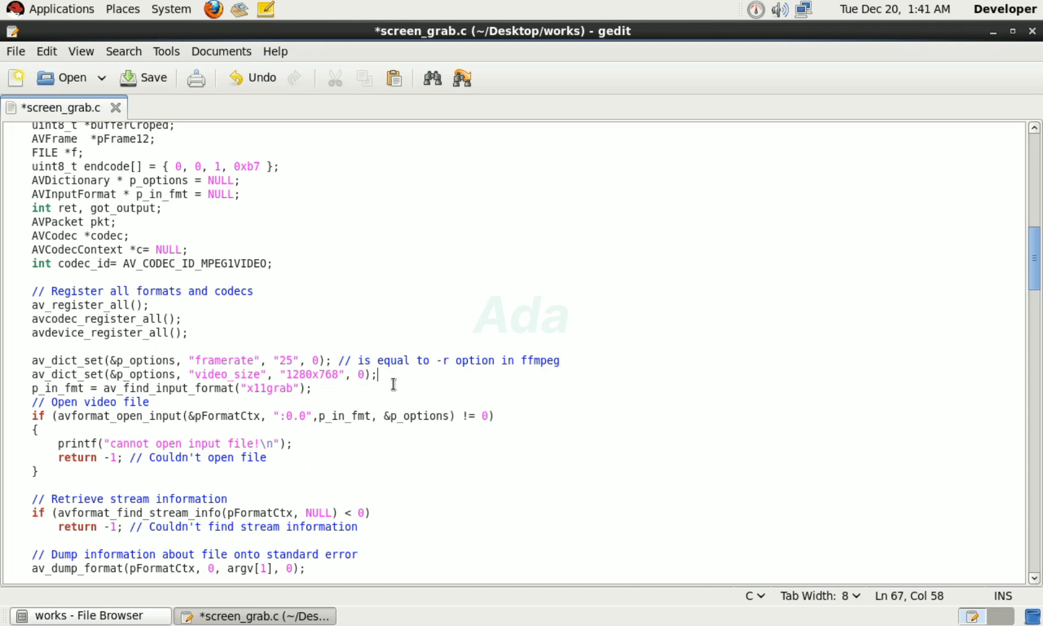
type("// is equal to")
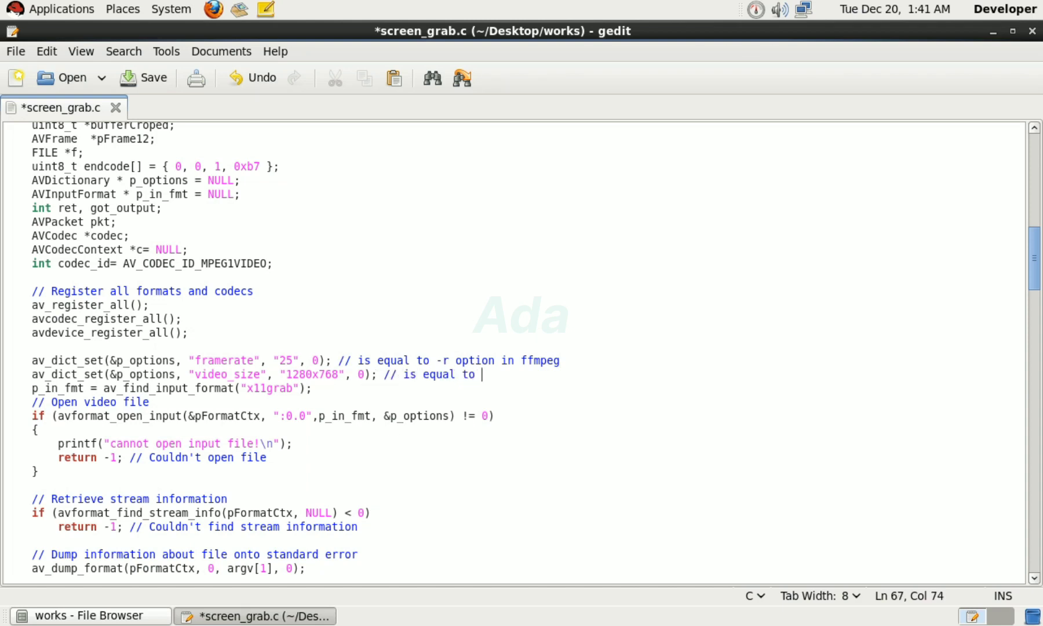
type("-s opt")
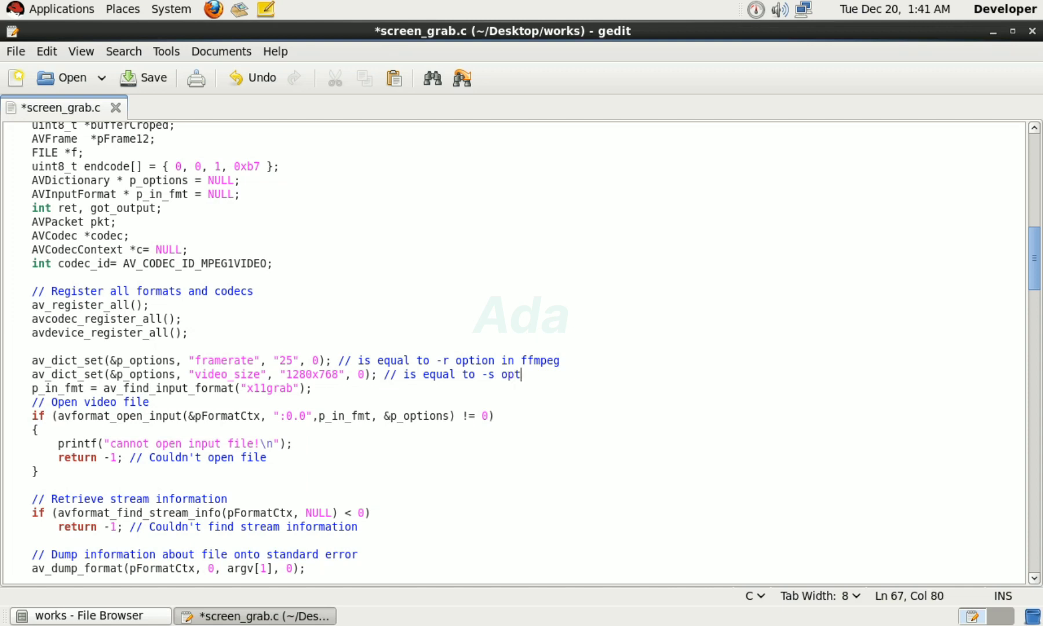
type("ion in ffmpeg")
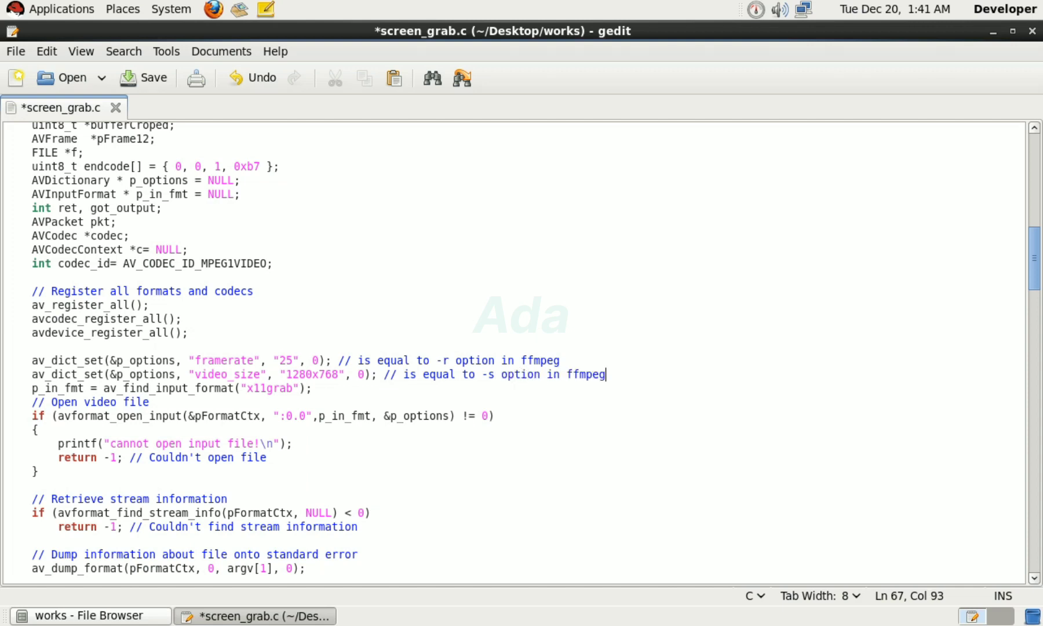
mouse_move(279, 368)
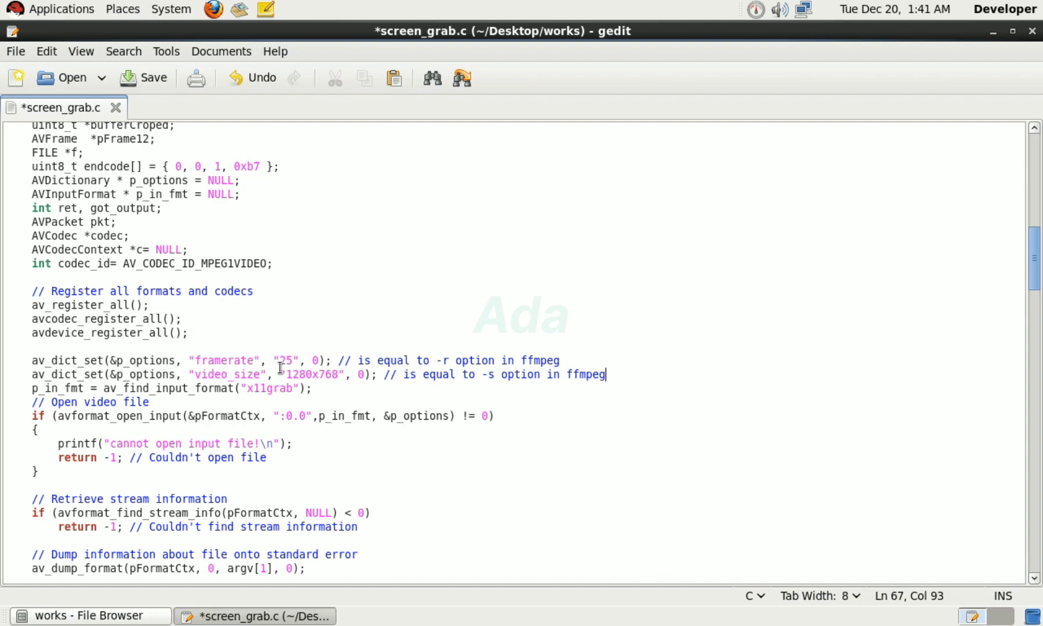
- Comment the x11grab format line as equal to ffmpeg's -f option
left_click(143, 77)
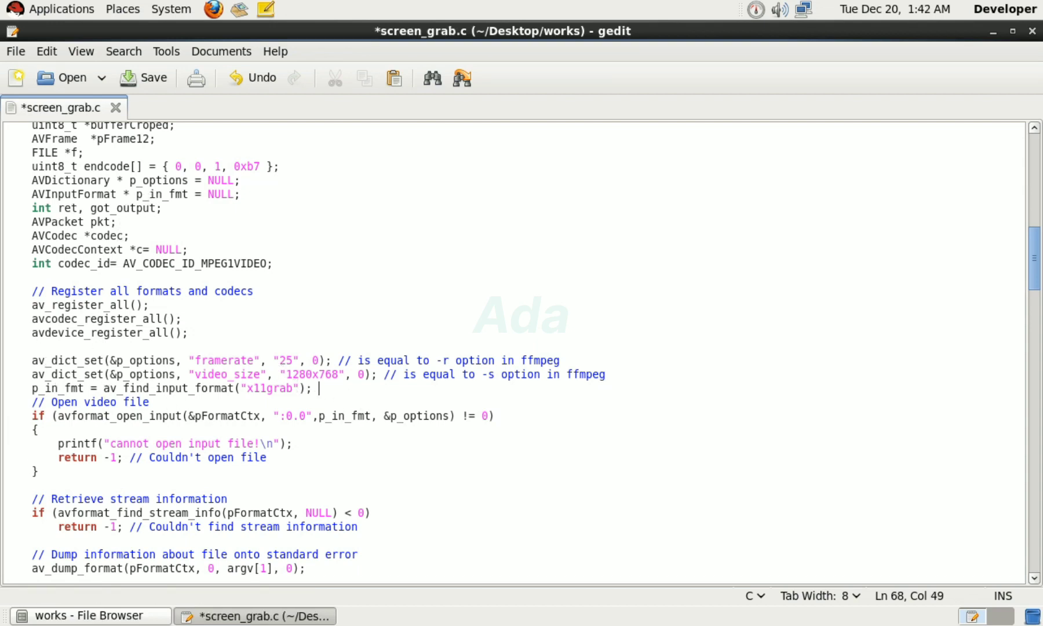
type("// is equal to the -f option in ffmpeg")
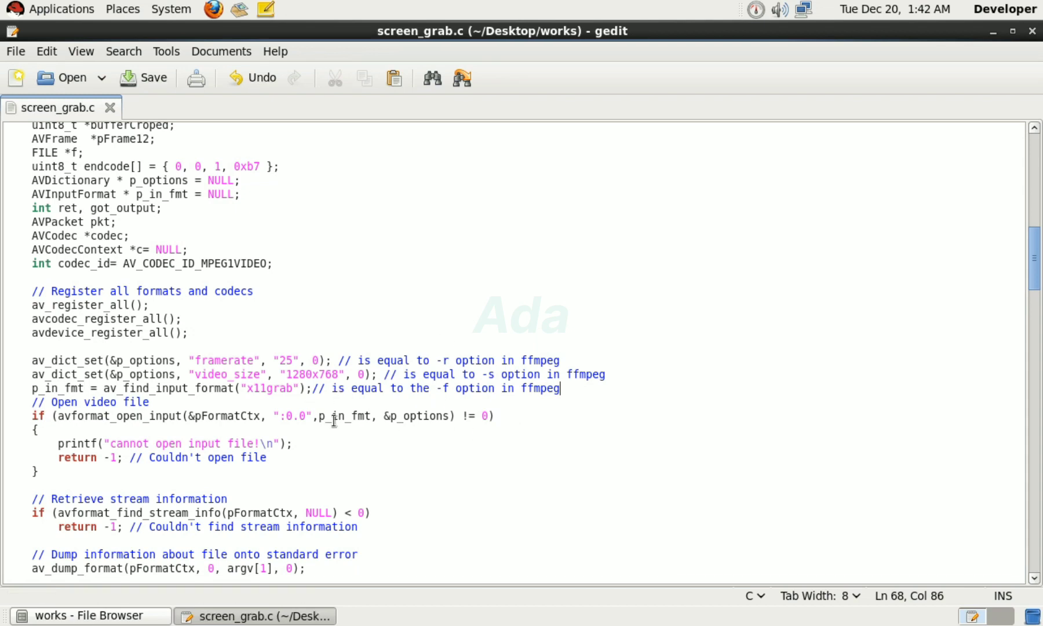
mouse_move(333, 424)
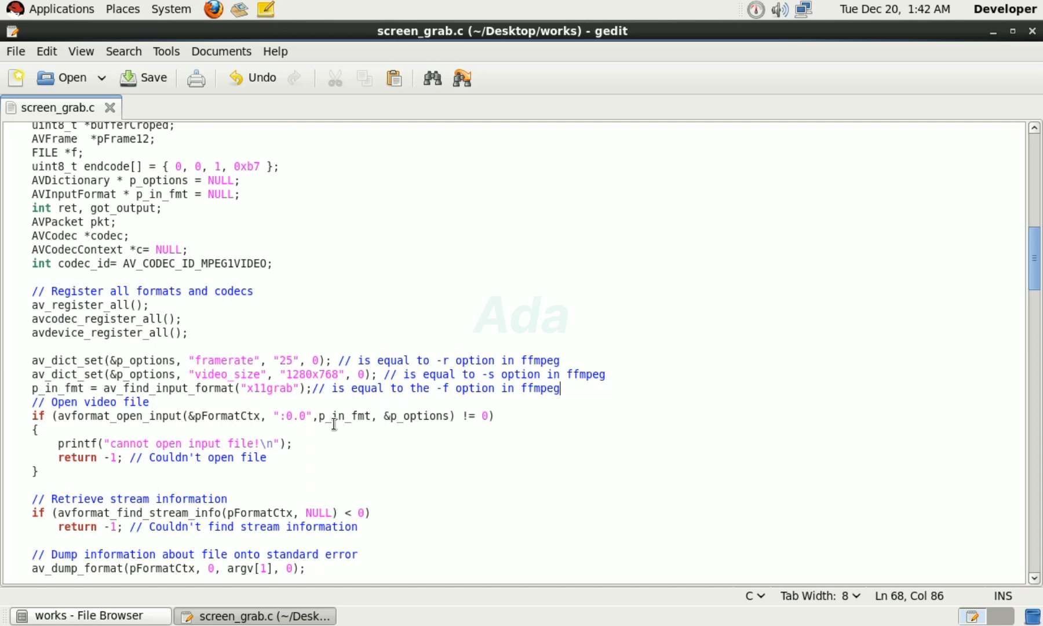
mouse_move(260, 456)
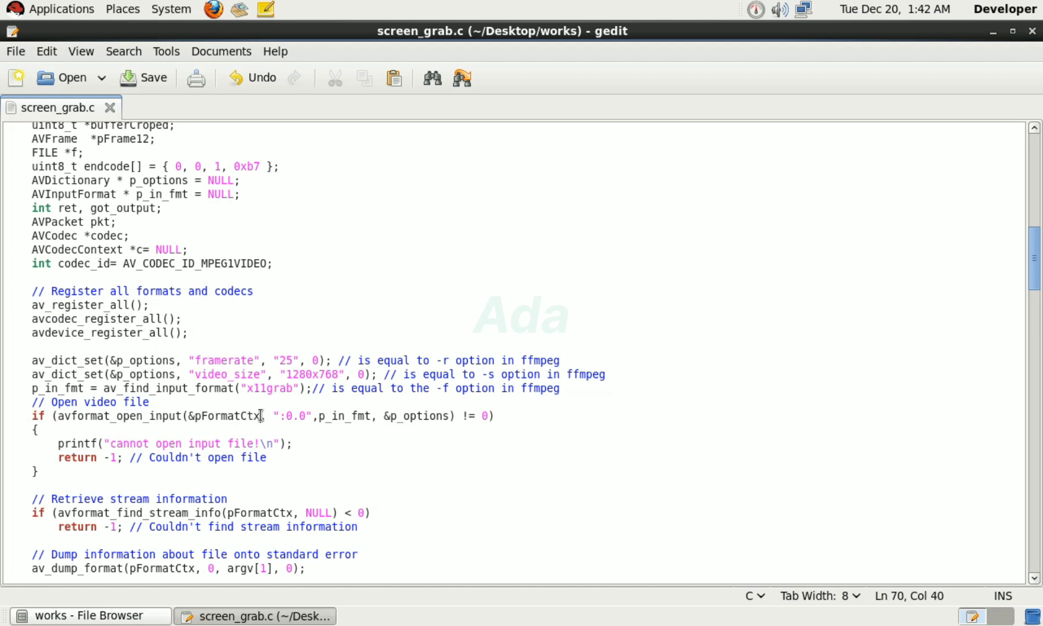
double_click(219, 416)
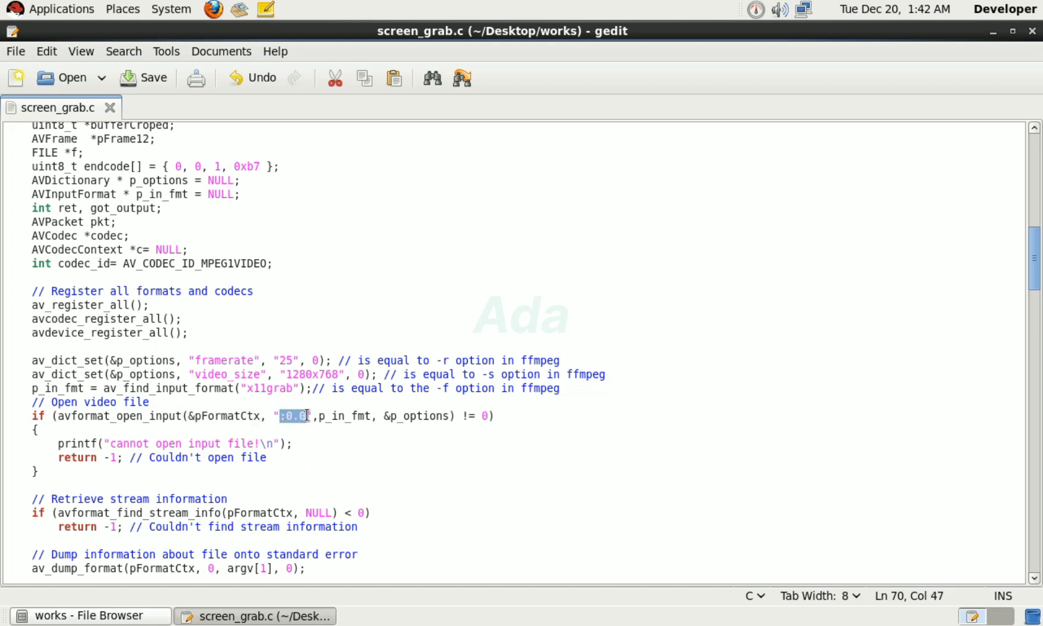
mouse_move(306, 435)
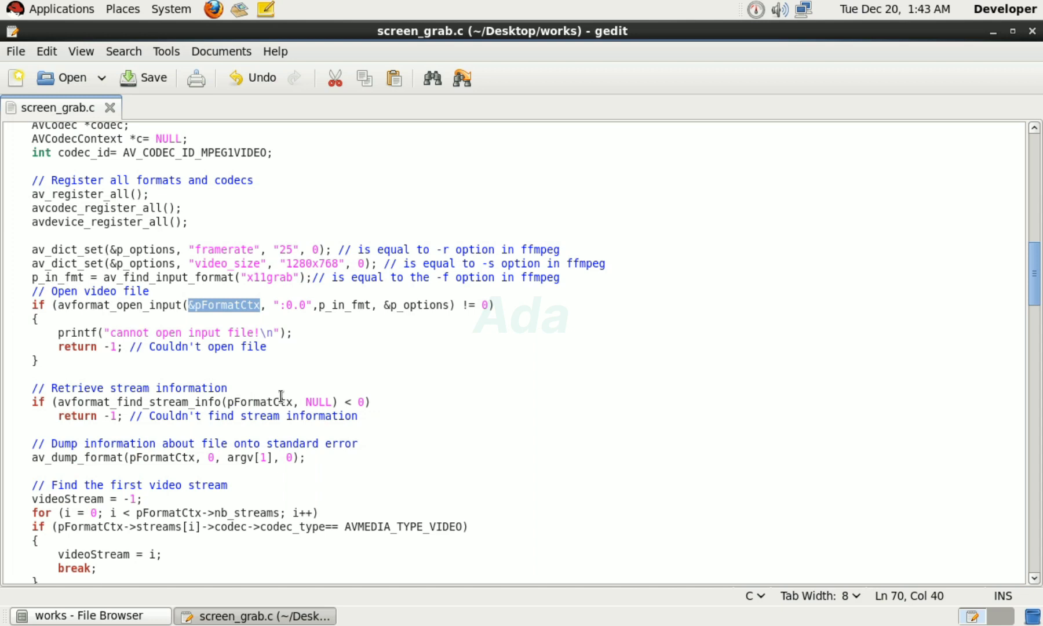
mouse_move(115, 420)
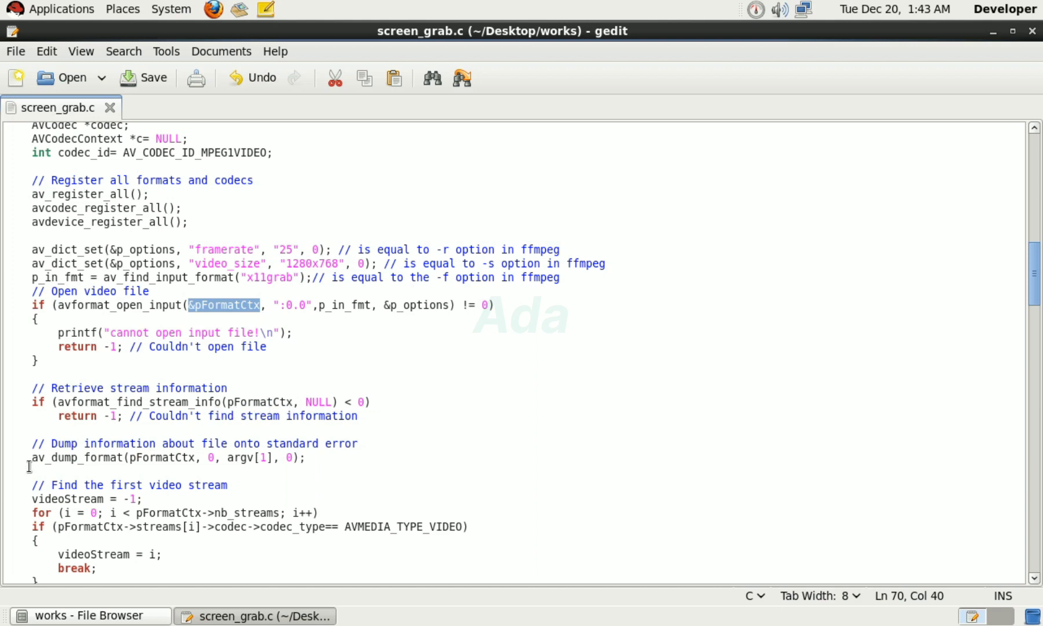
scroll("down", 3)
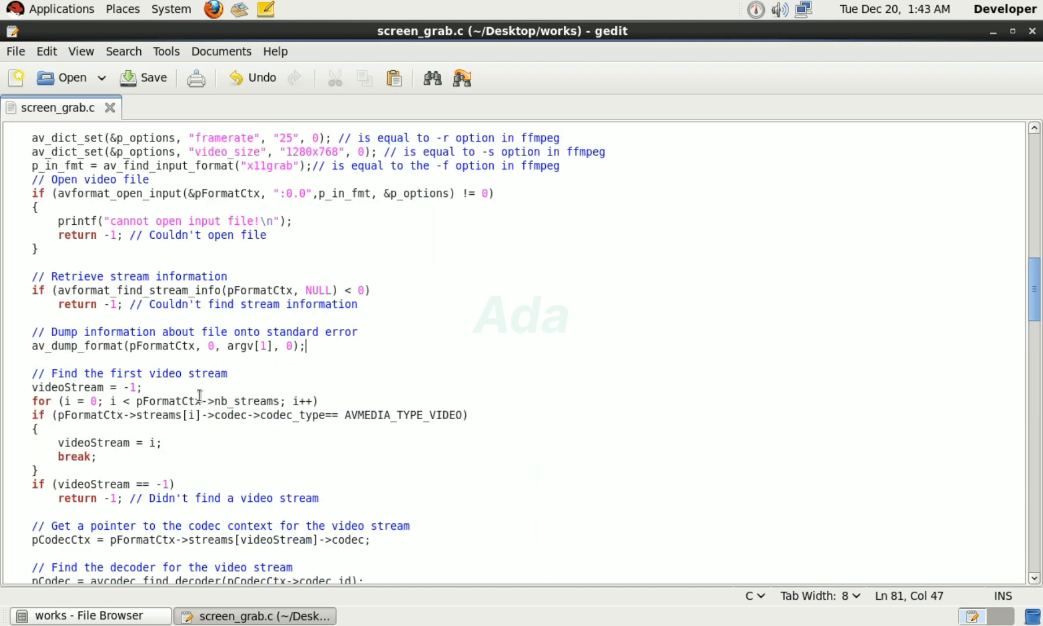
mouse_move(378, 425)
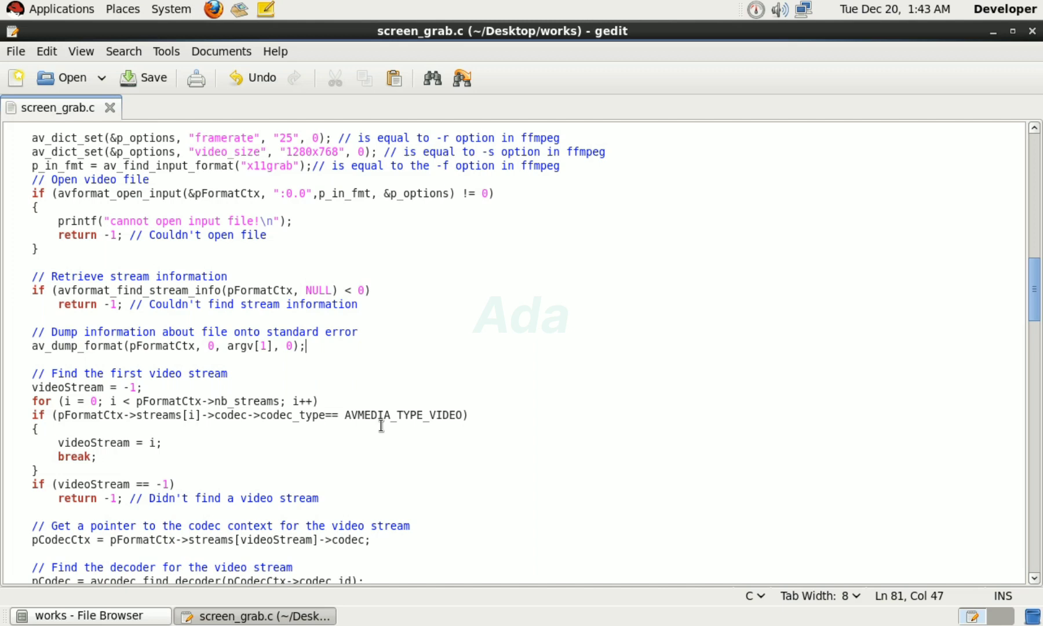
scroll("down", 3)
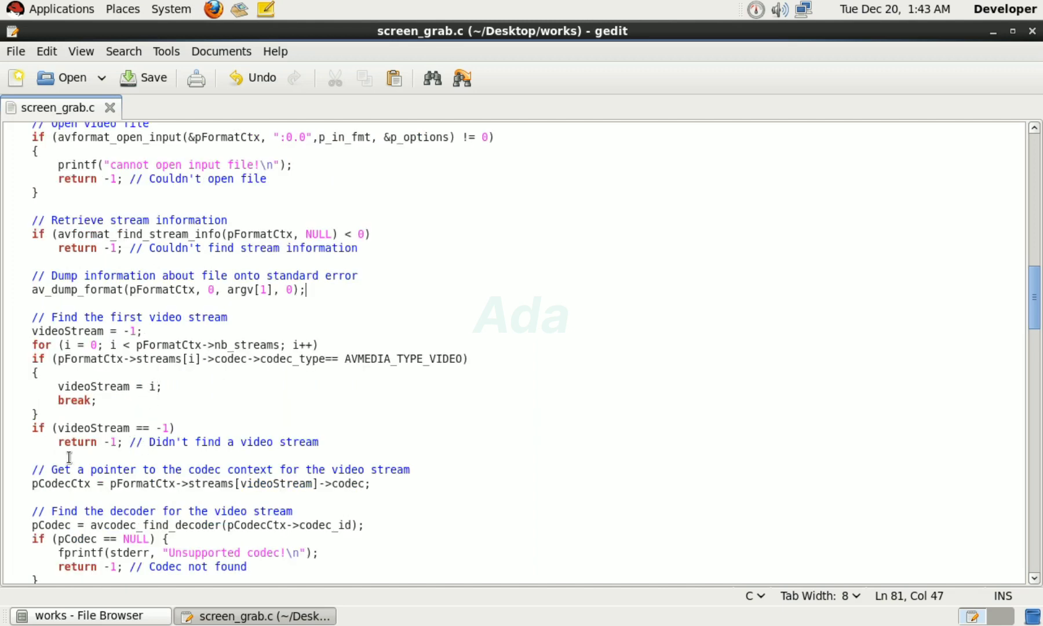
scroll("down", 3)
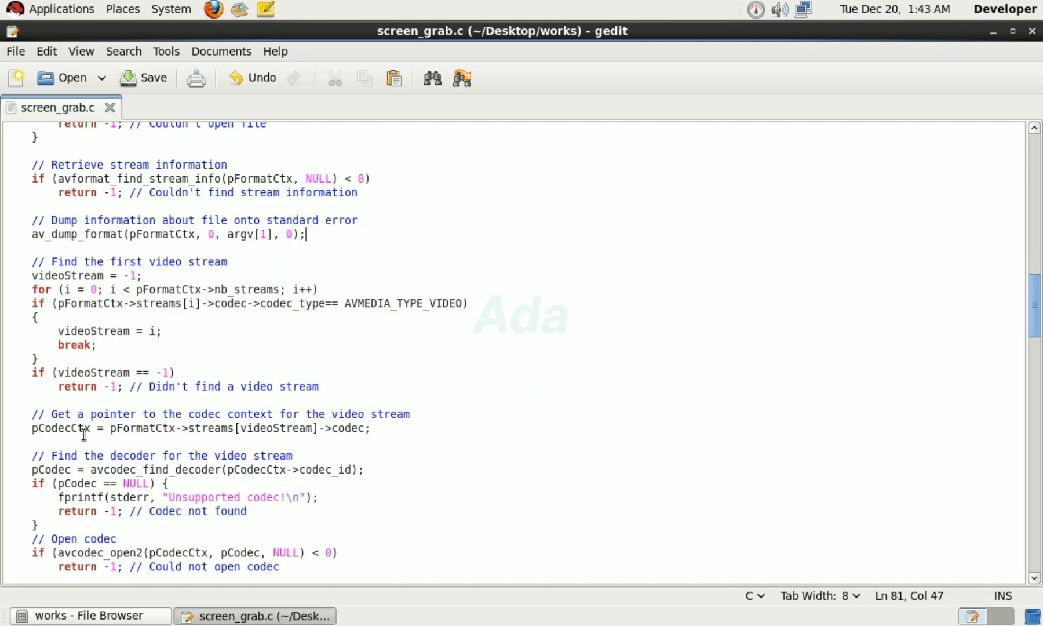
mouse_move(132, 433)
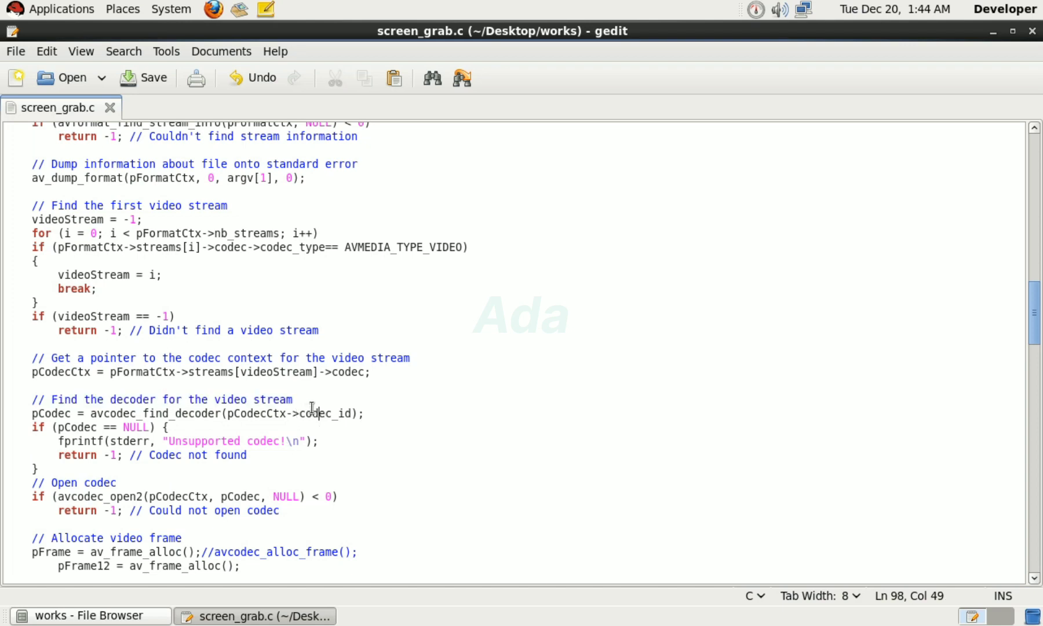
mouse_move(53, 412)
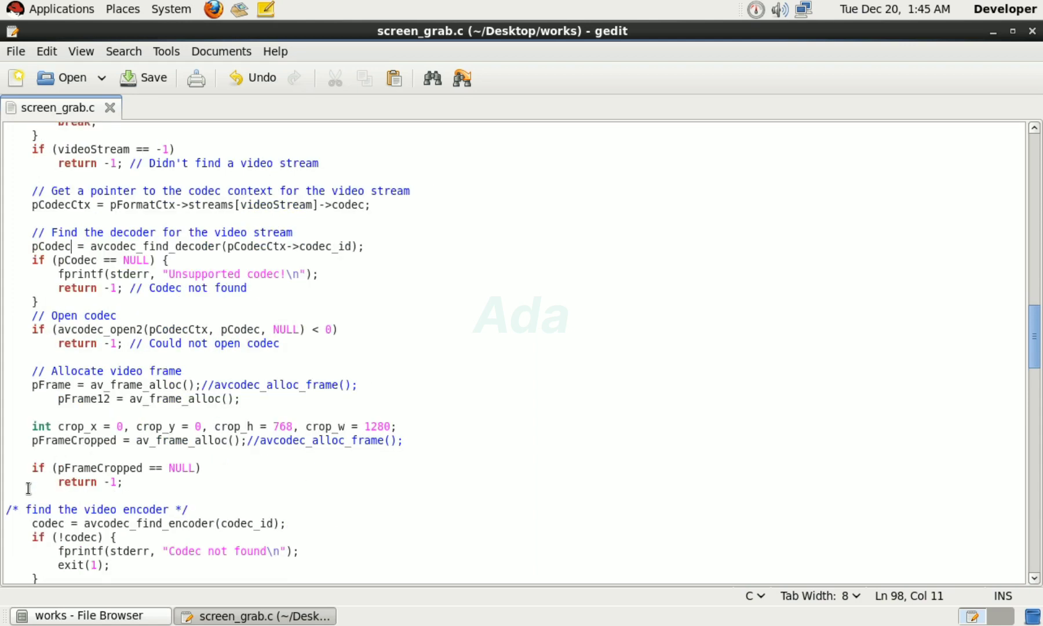
mouse_move(278, 401)
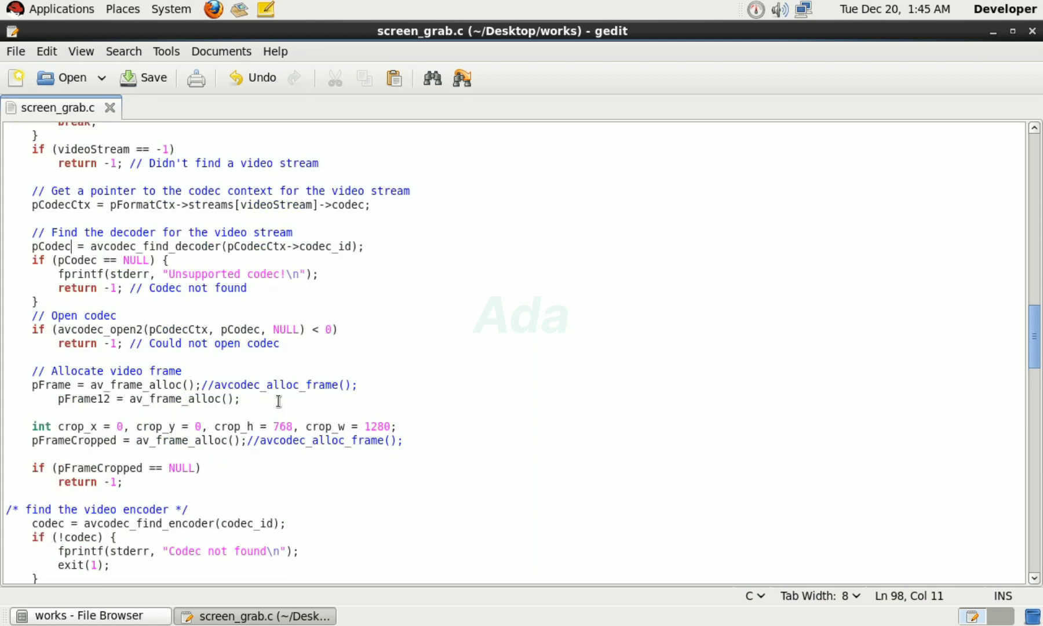
mouse_move(762, 522)
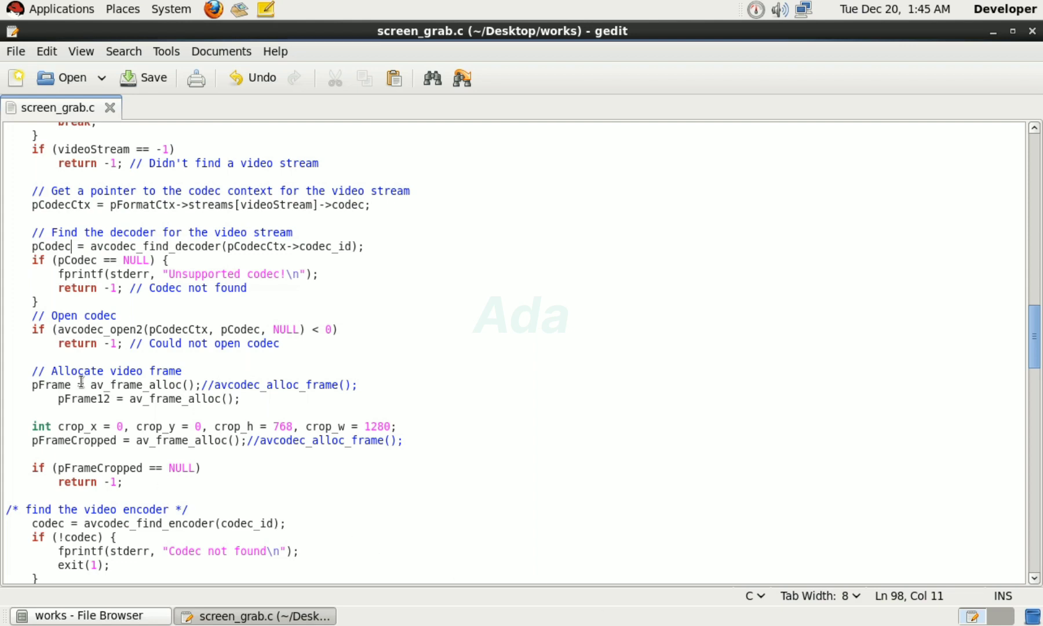
- Comment out the pFrame12 allocation and mark the pFrameCropped line's old-call comment for deletion
type("//")
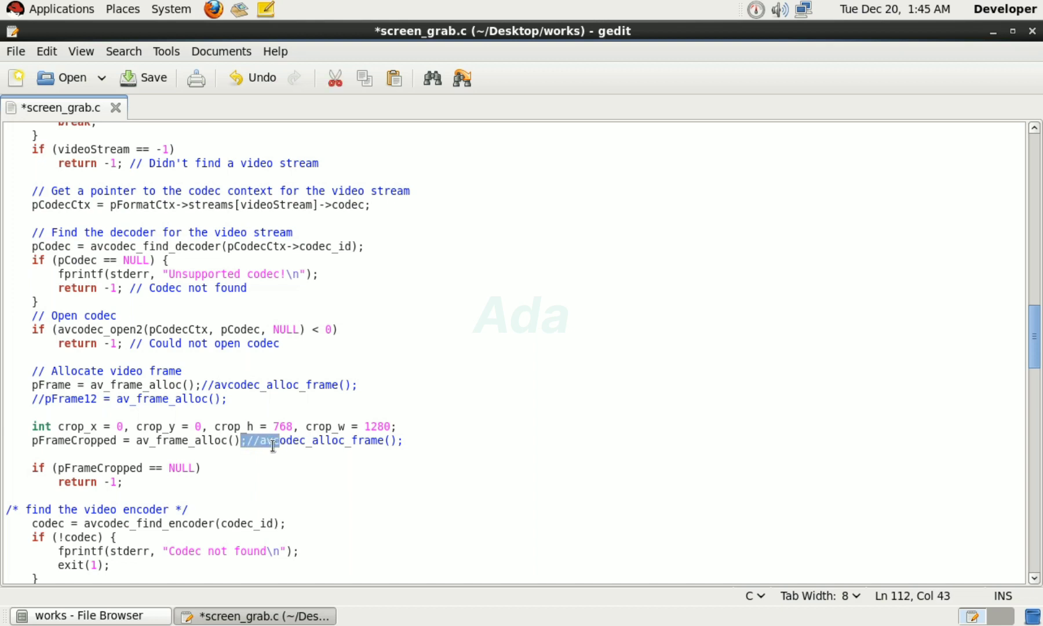
left_click(249, 440)
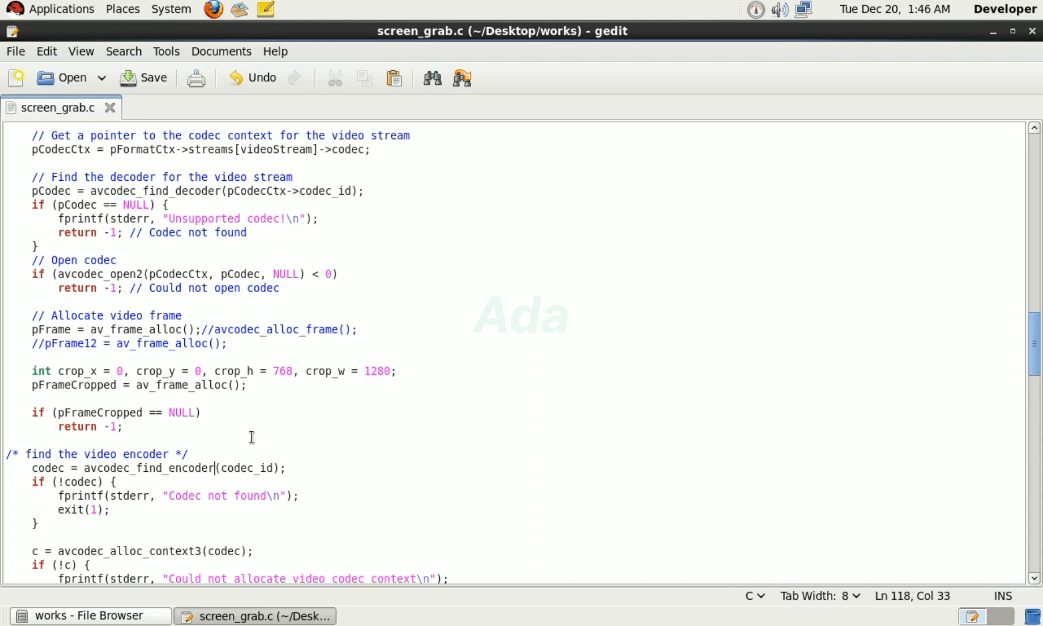
mouse_move(249, 474)
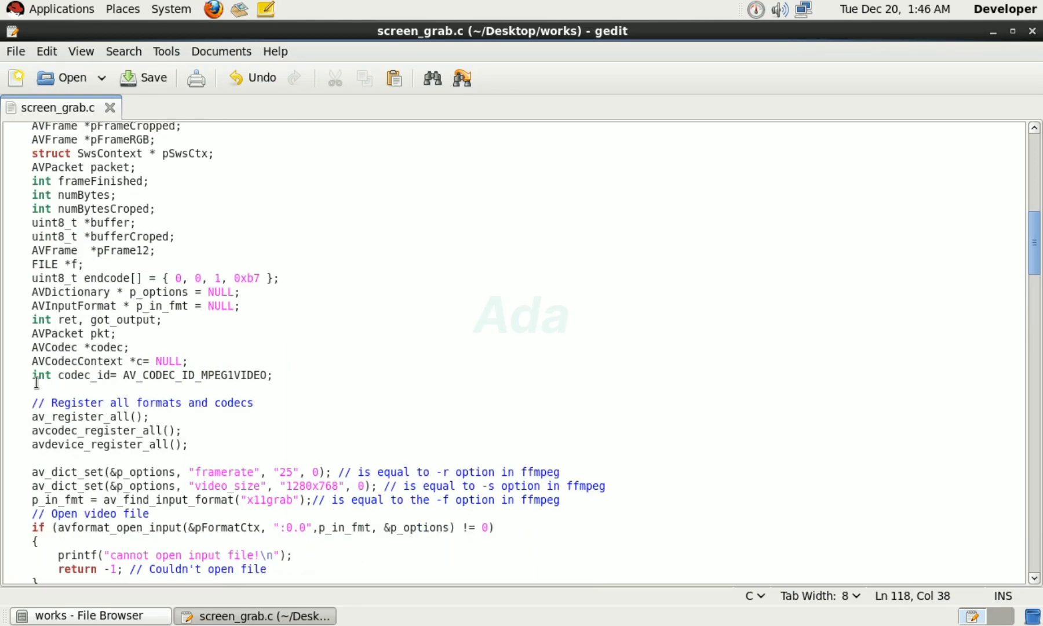
double_click(192, 374)
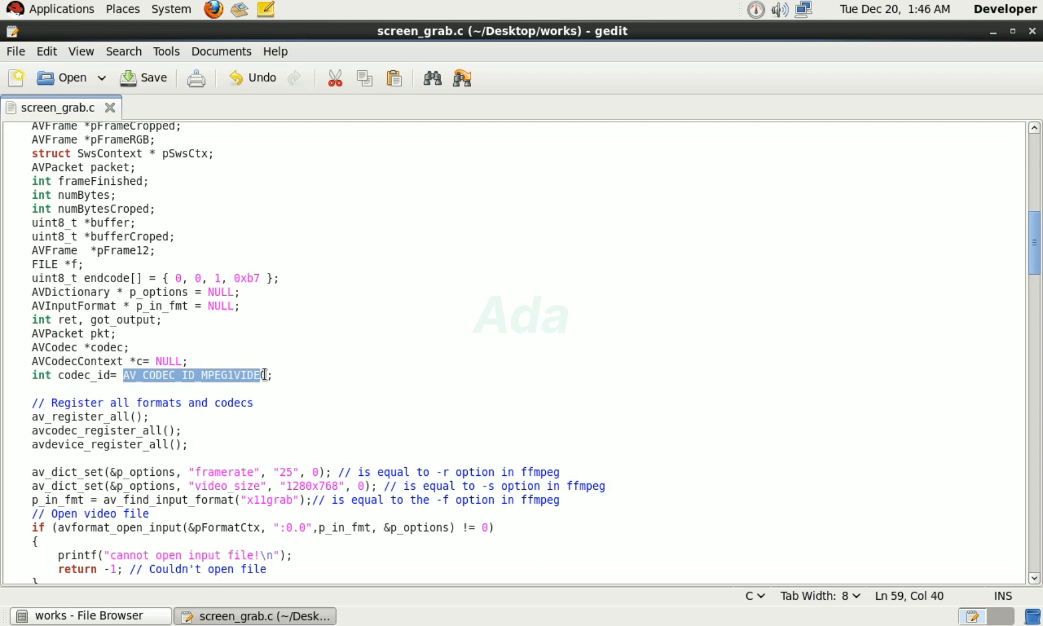
scroll("down", 3)
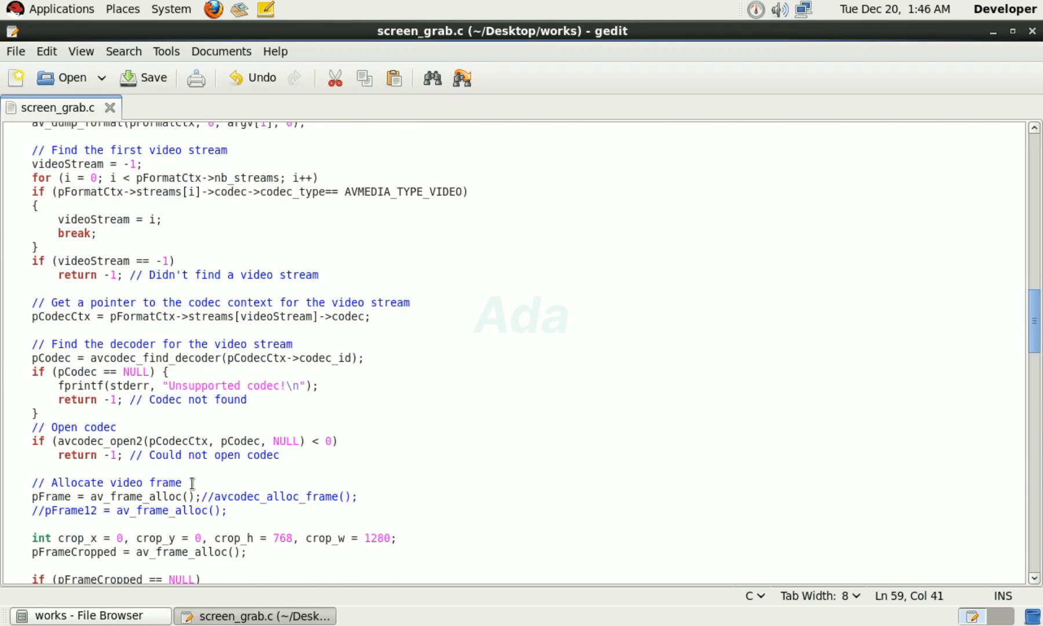
scroll("down", 3)
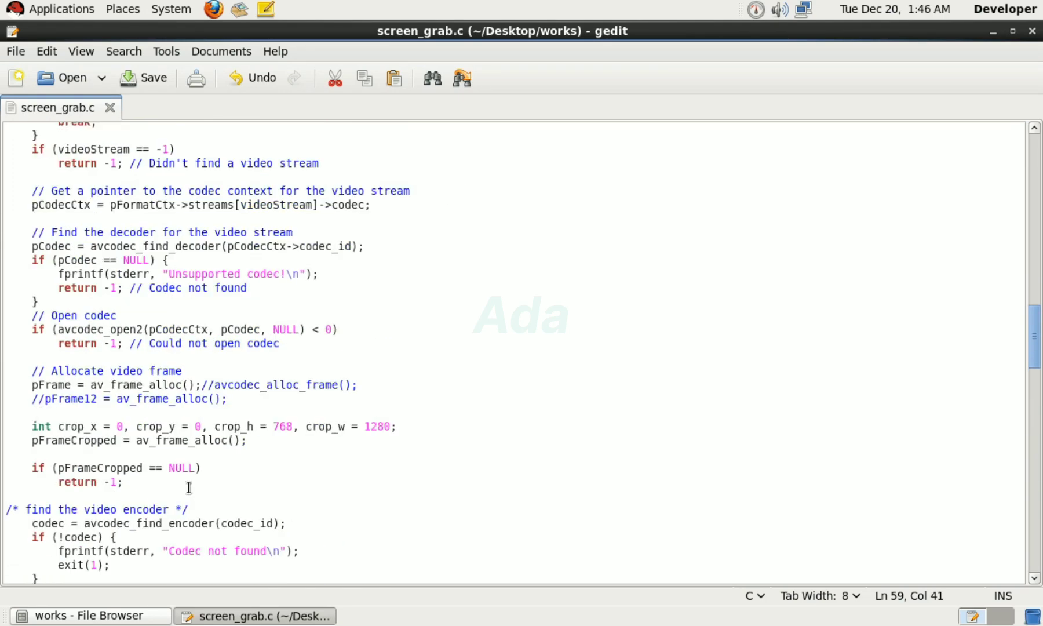
scroll("down", 3)
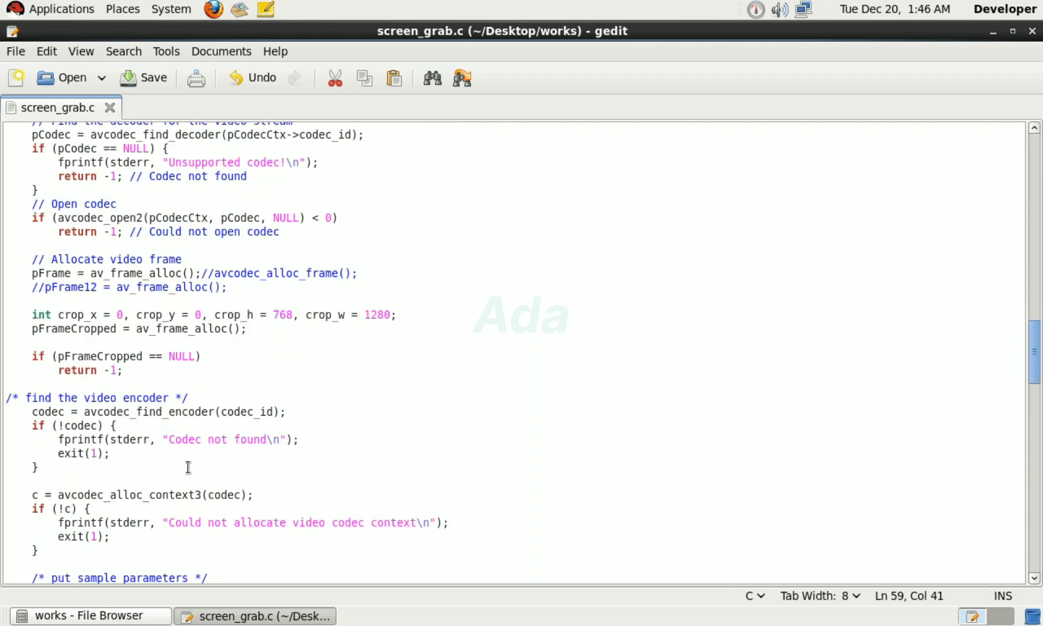
scroll("down", 3)
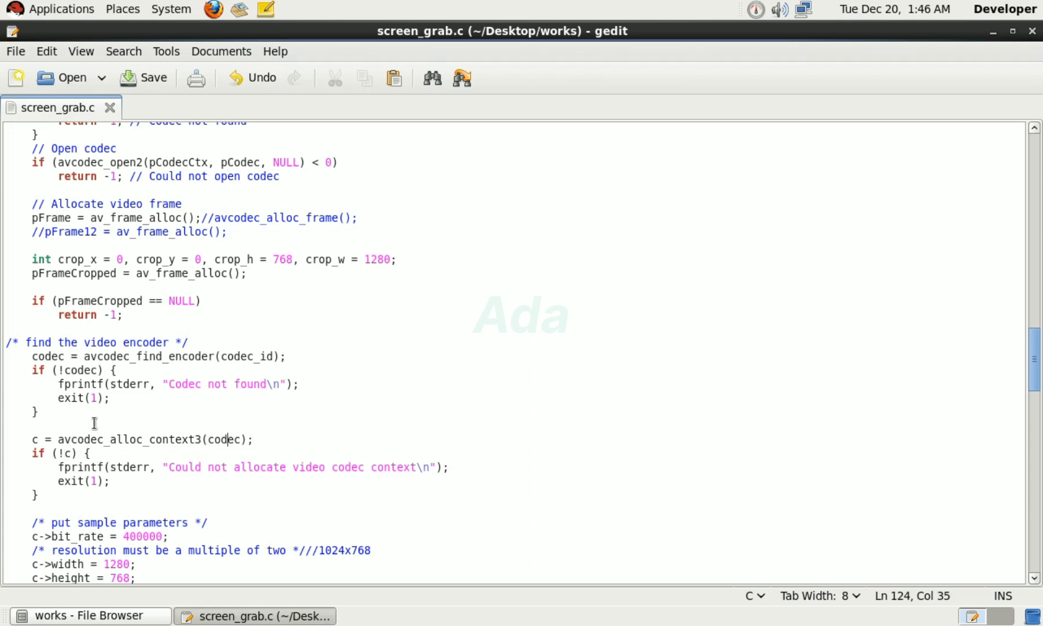
scroll("down", 3)
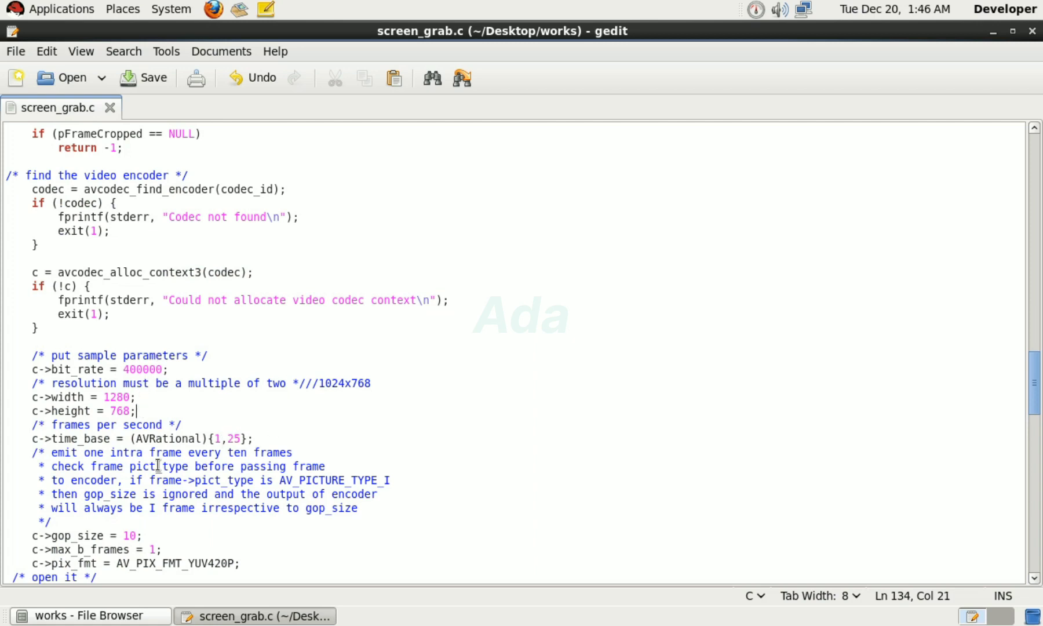
scroll("down", 3)
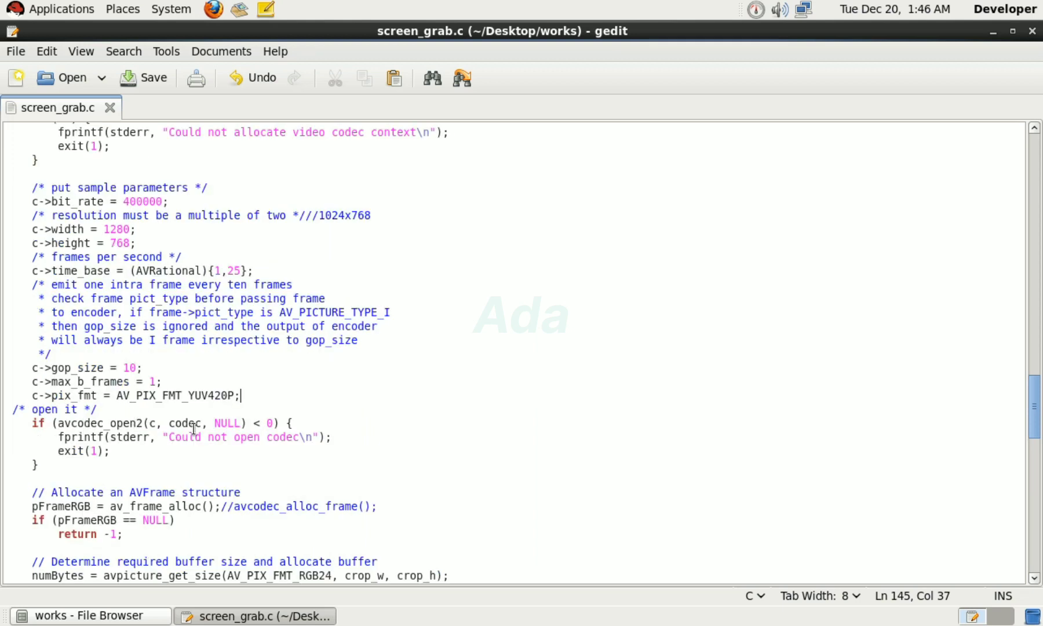
mouse_move(103, 470)
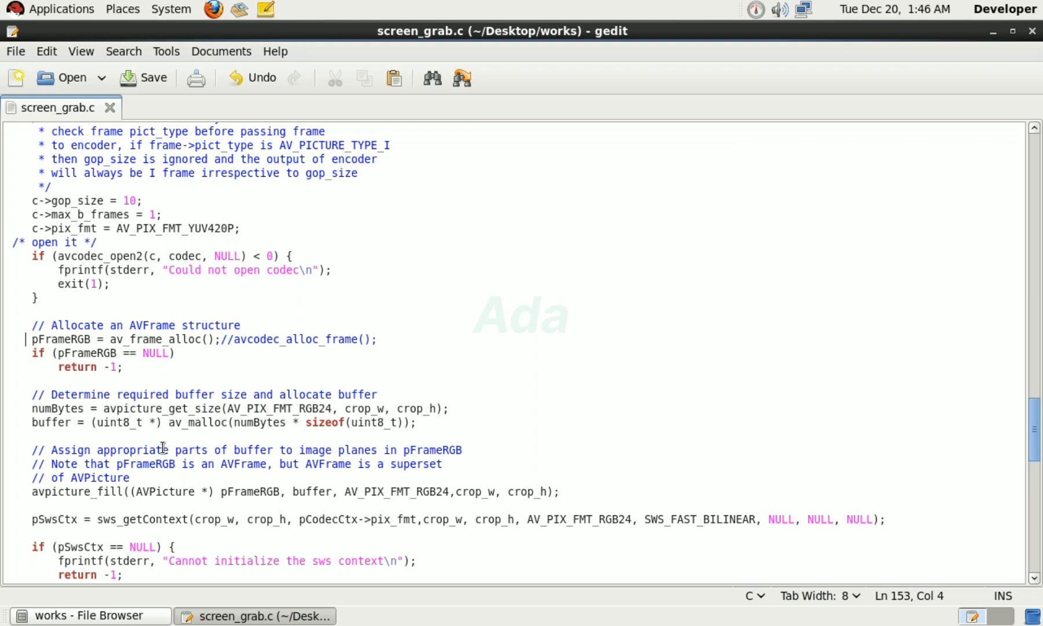
scroll("down", 3)
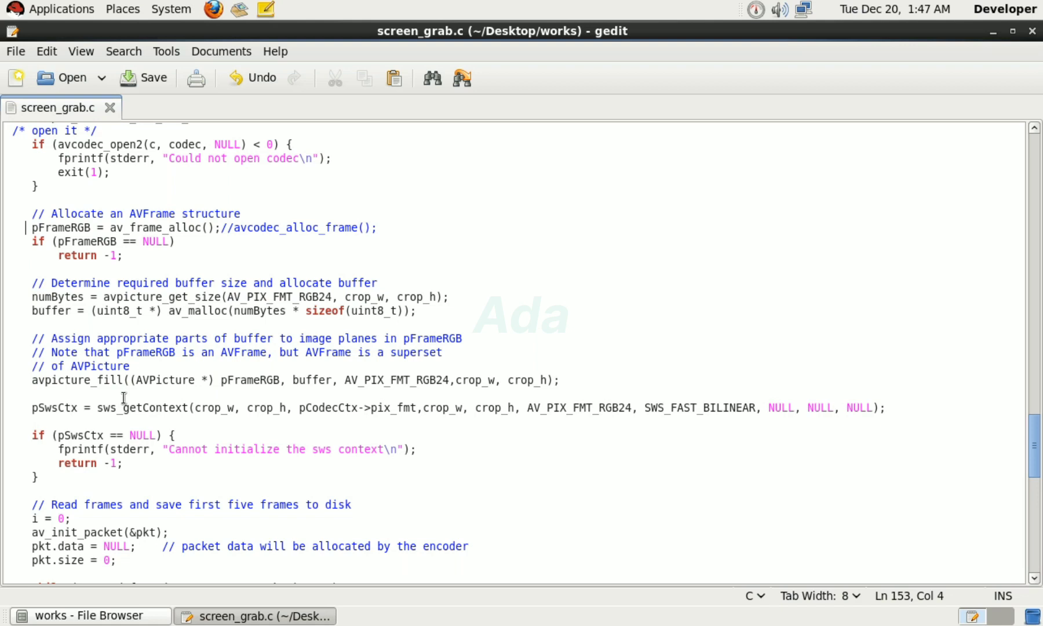
mouse_move(121, 394)
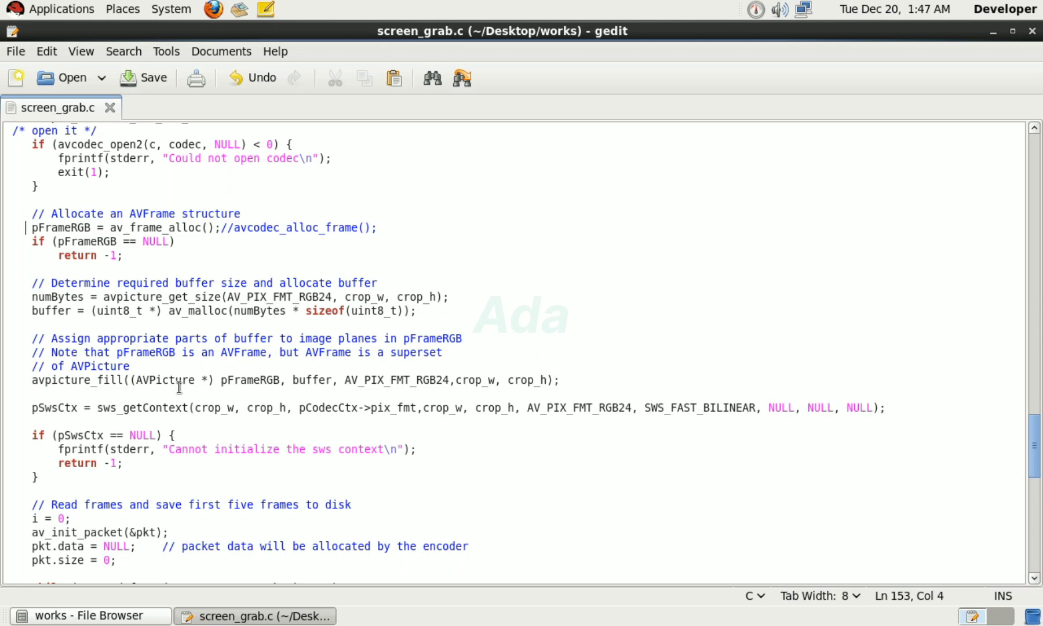
double_click(356, 352)
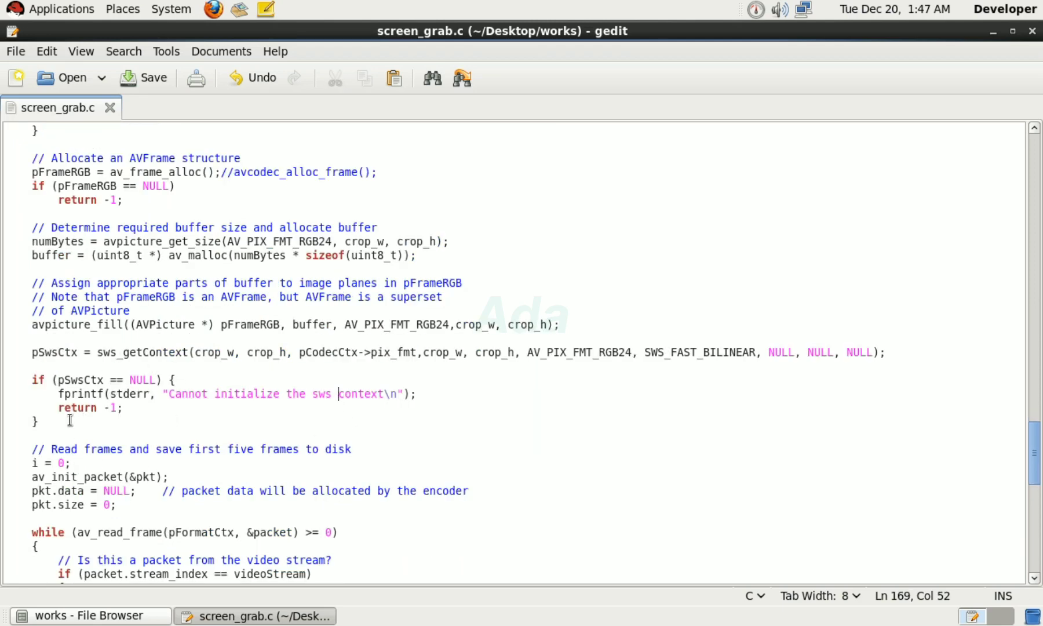
scroll("down", 3)
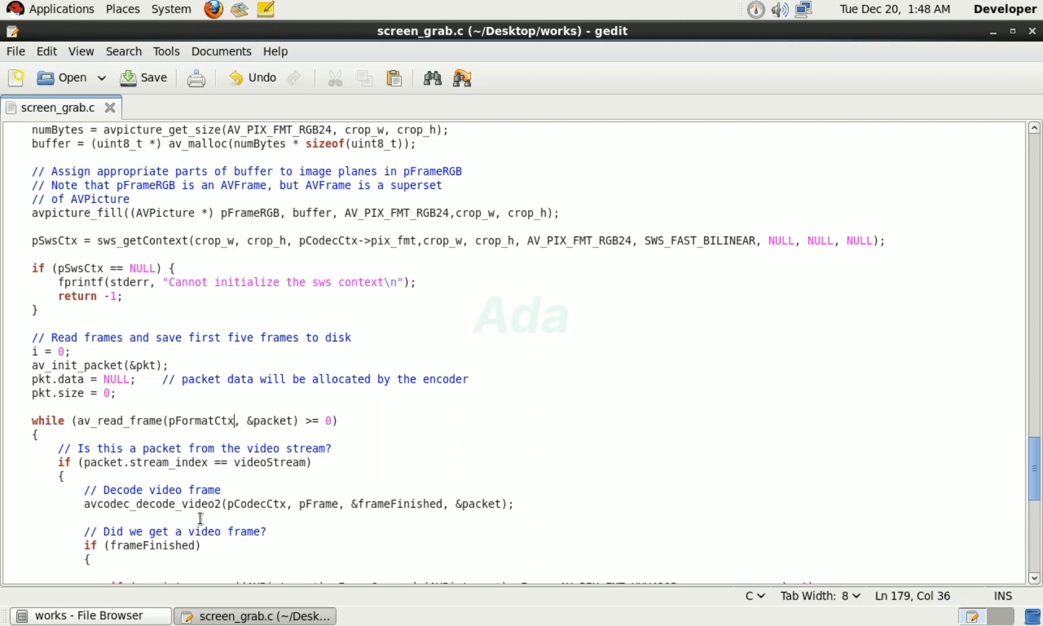
left_click(316, 503)
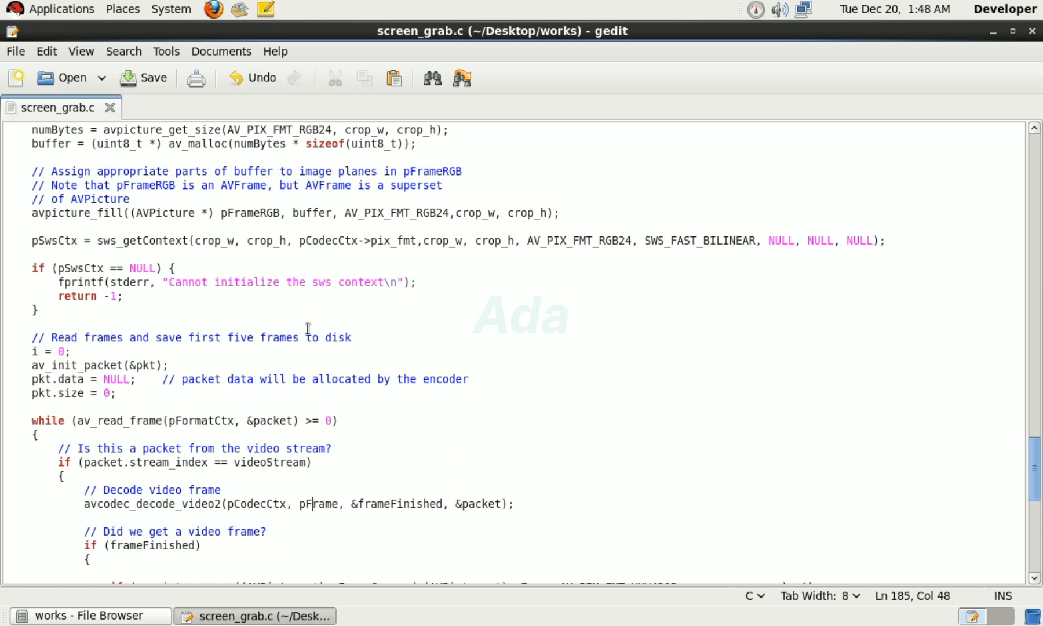
mouse_move(164, 464)
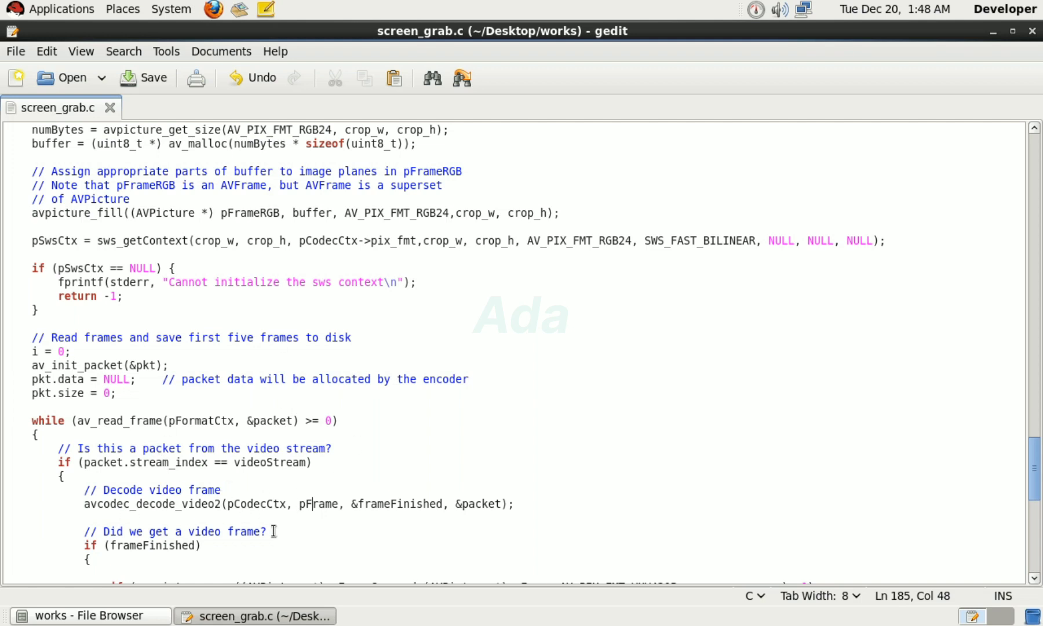
scroll("down", 3)
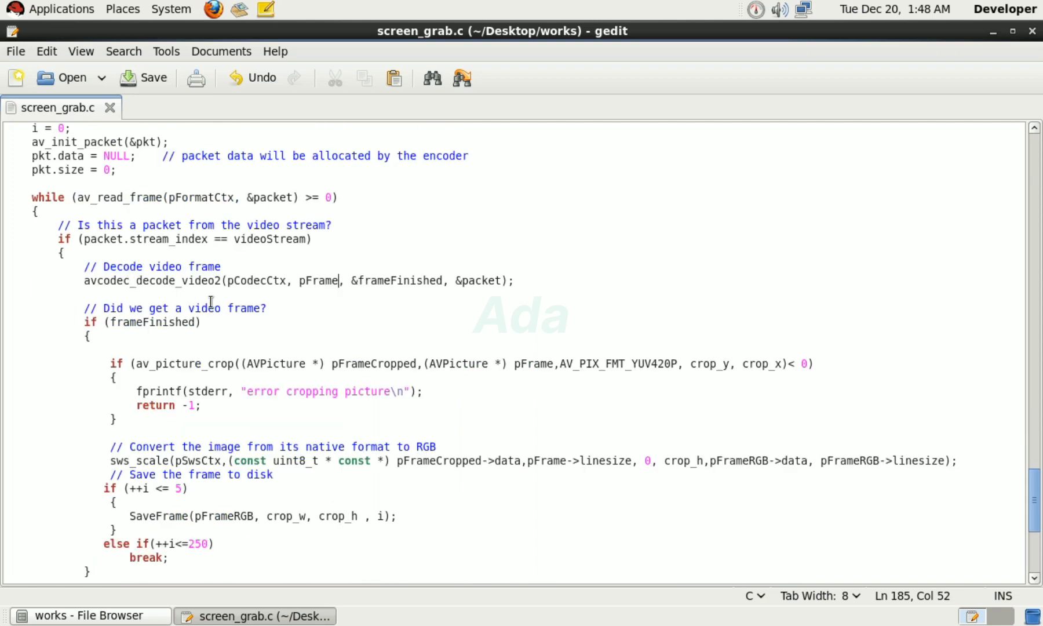
mouse_move(217, 321)
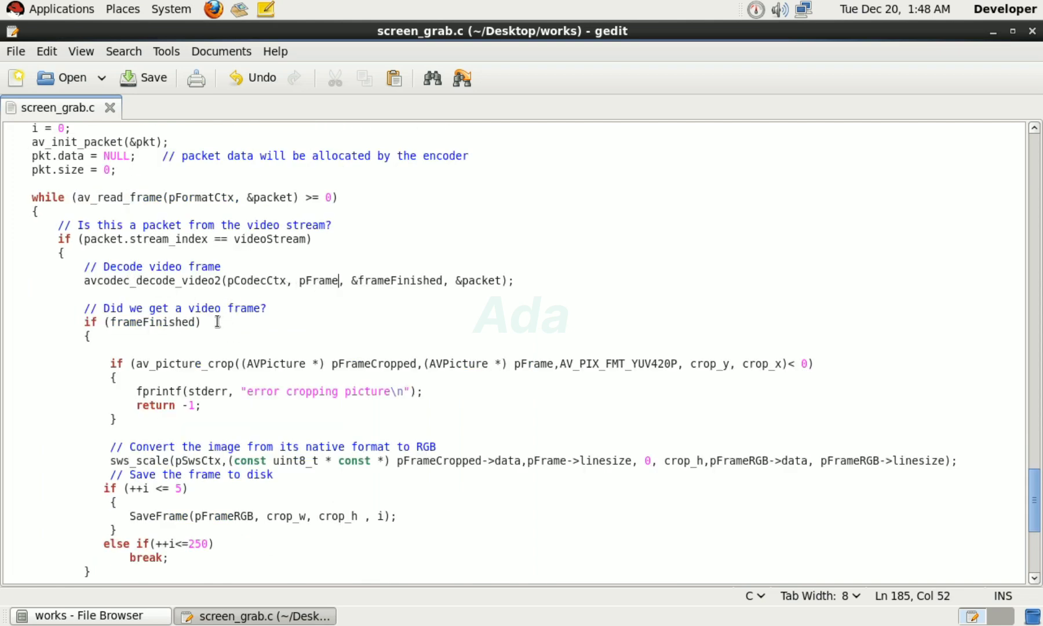
mouse_move(542, 350)
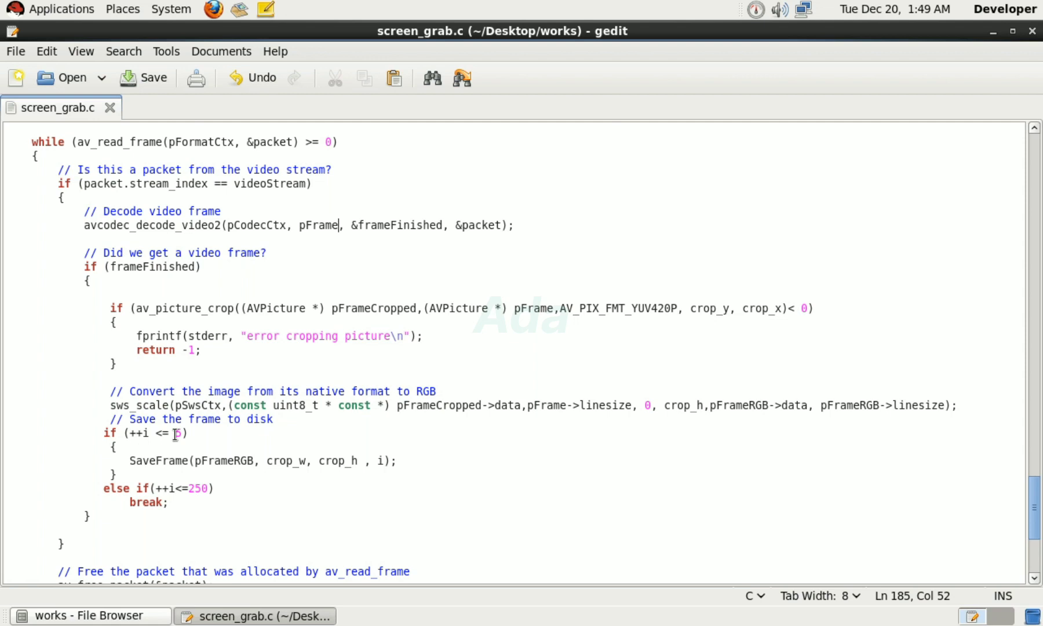
left_click(89, 615)
type("gcc")
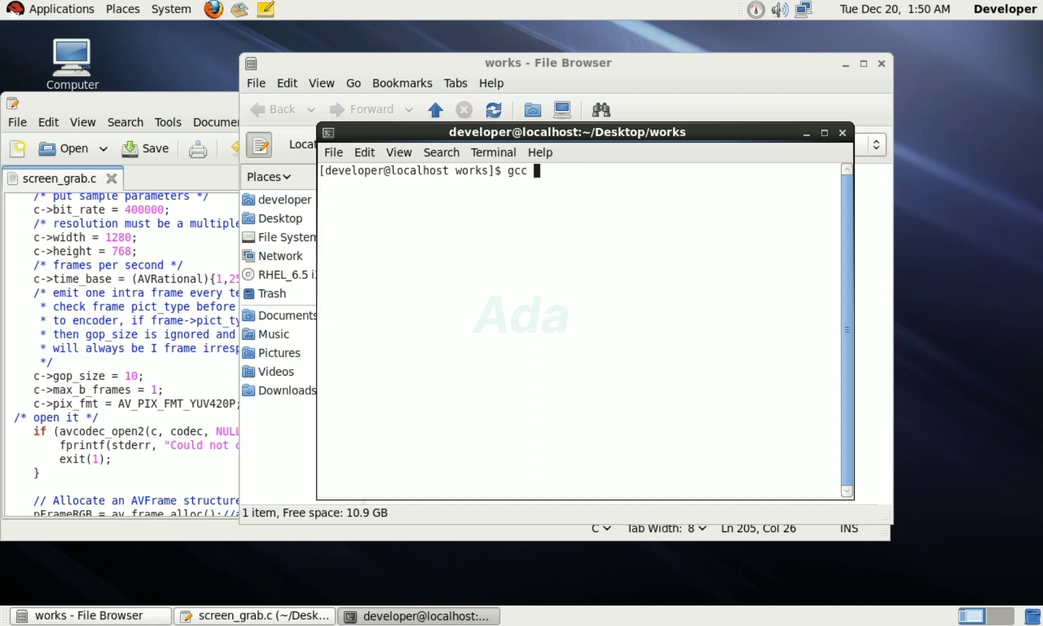
- Run gcc -o grab screen_grab.c -I/usr/local/include -lz -lm -lavcodec -lavformat -lavutil -lavdevice
type("-o grab")
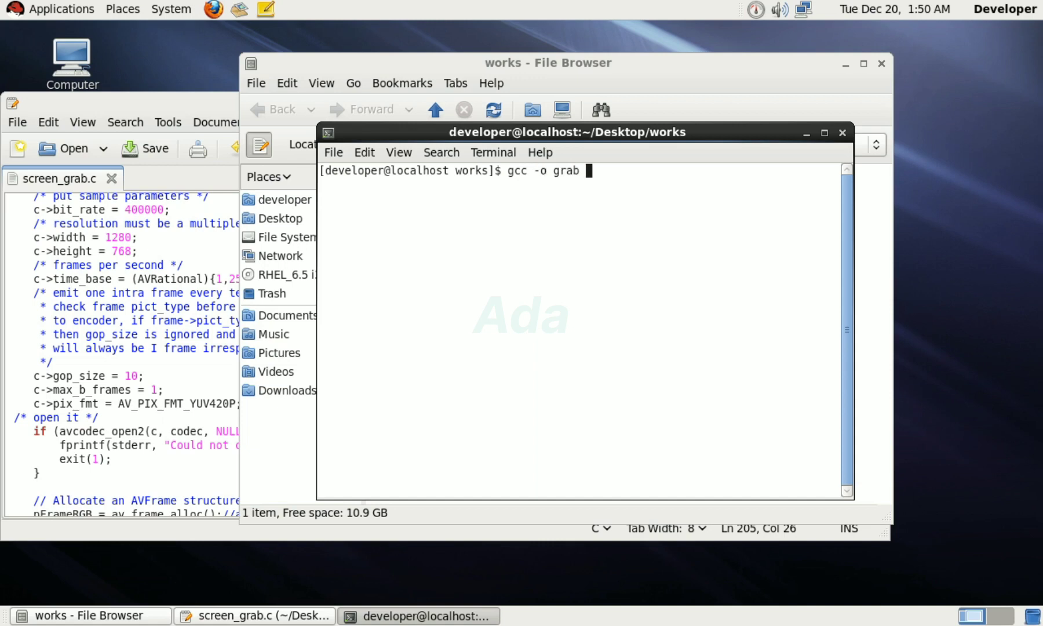
type("screen")
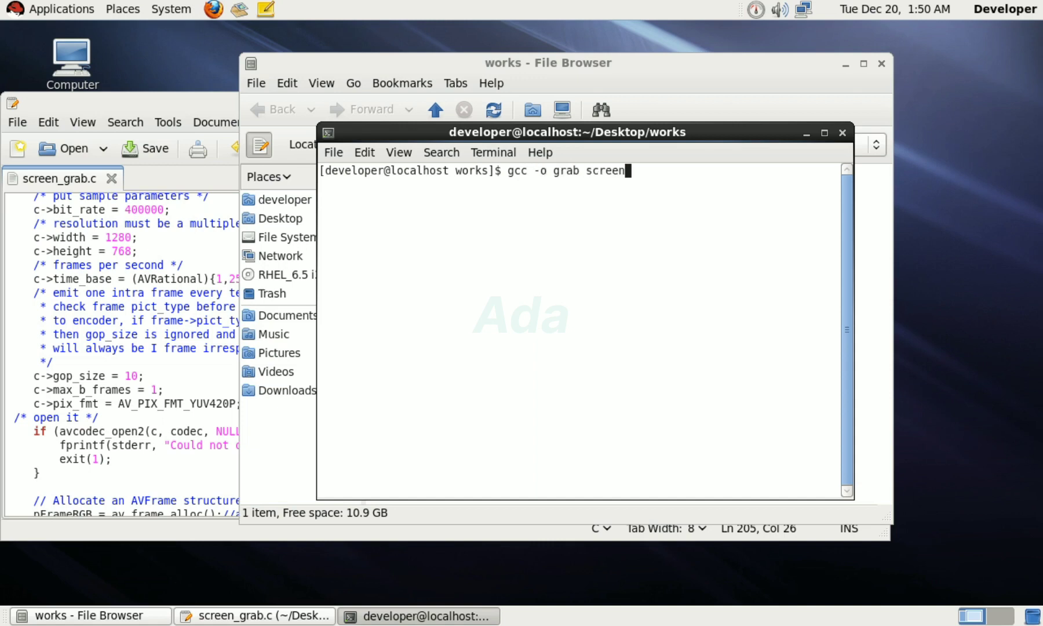
type("_grab.c")
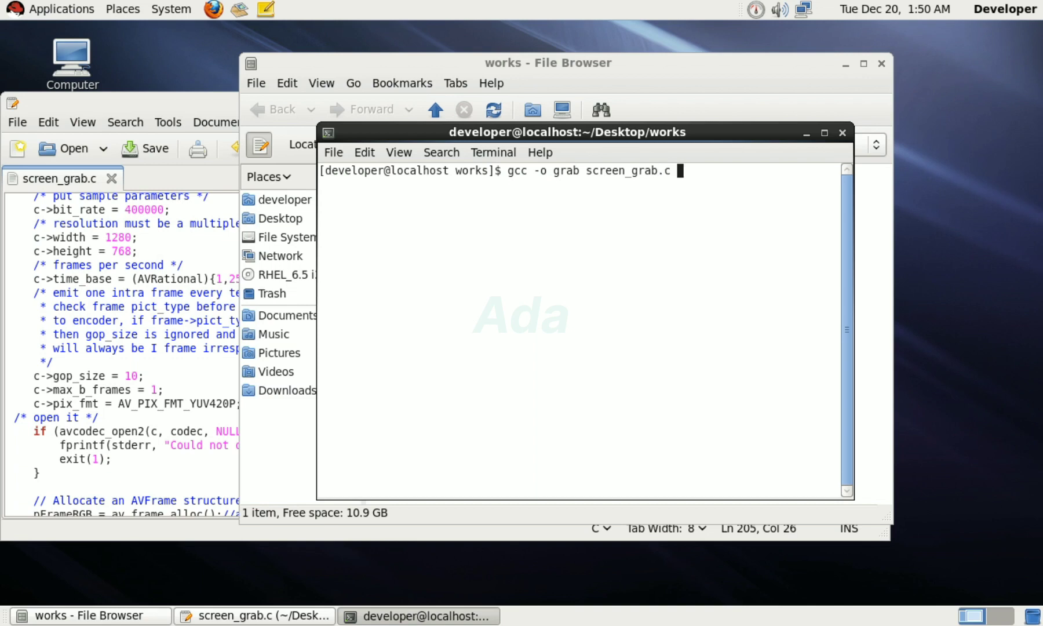
type("-I")
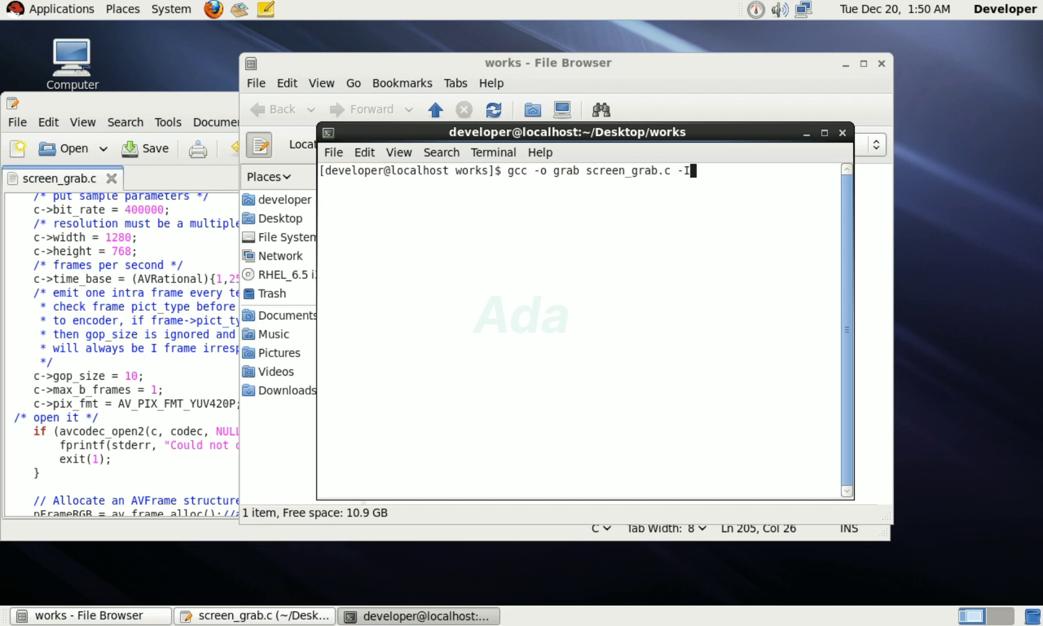
type("/usr/local")
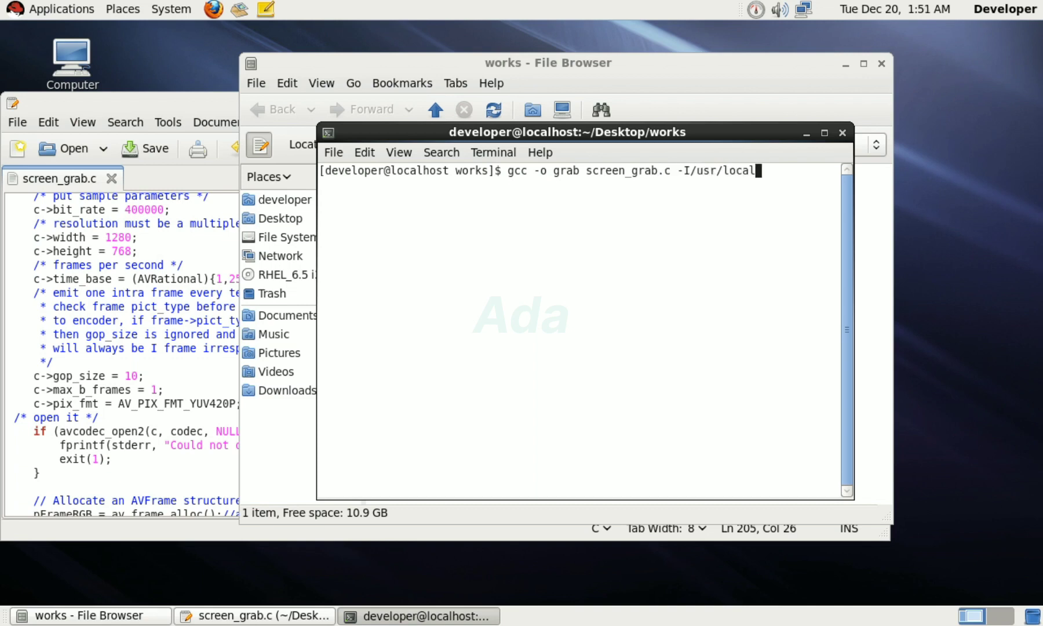
type("/include")
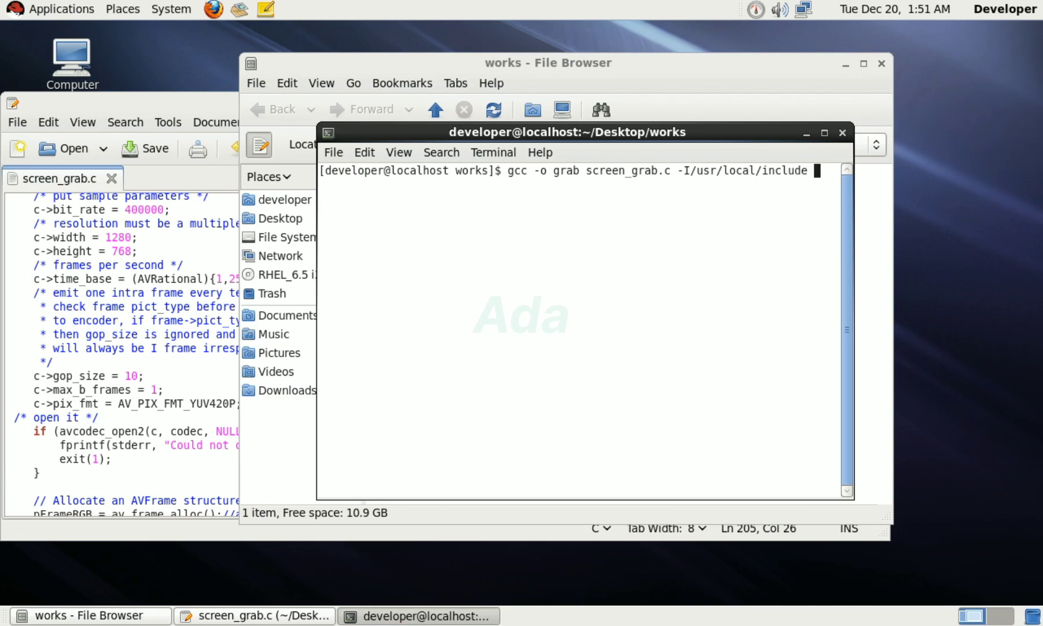
type("-lz")
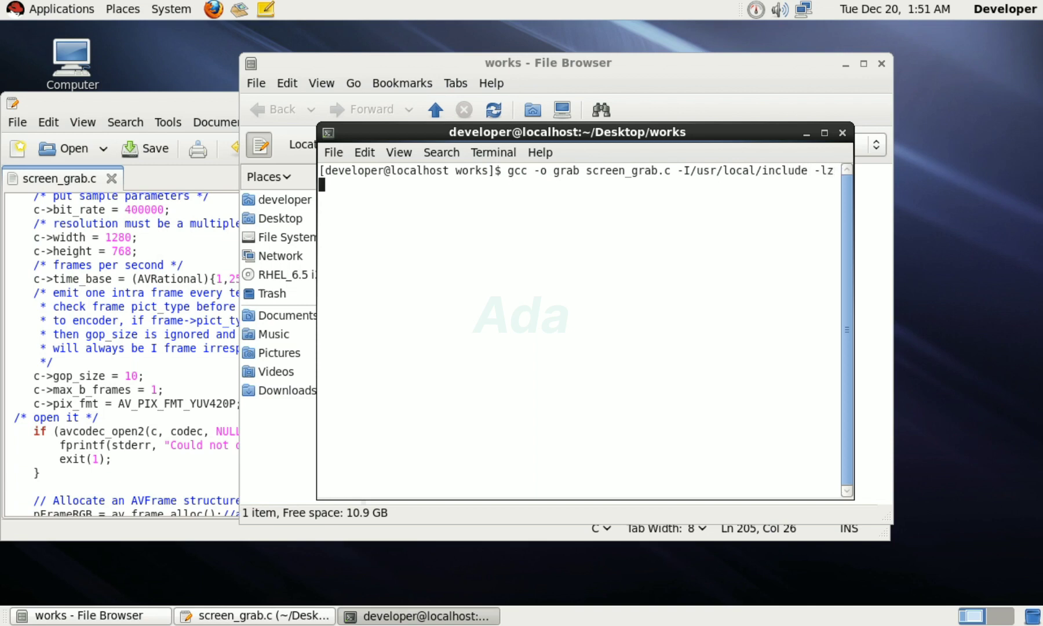
type("-lm")
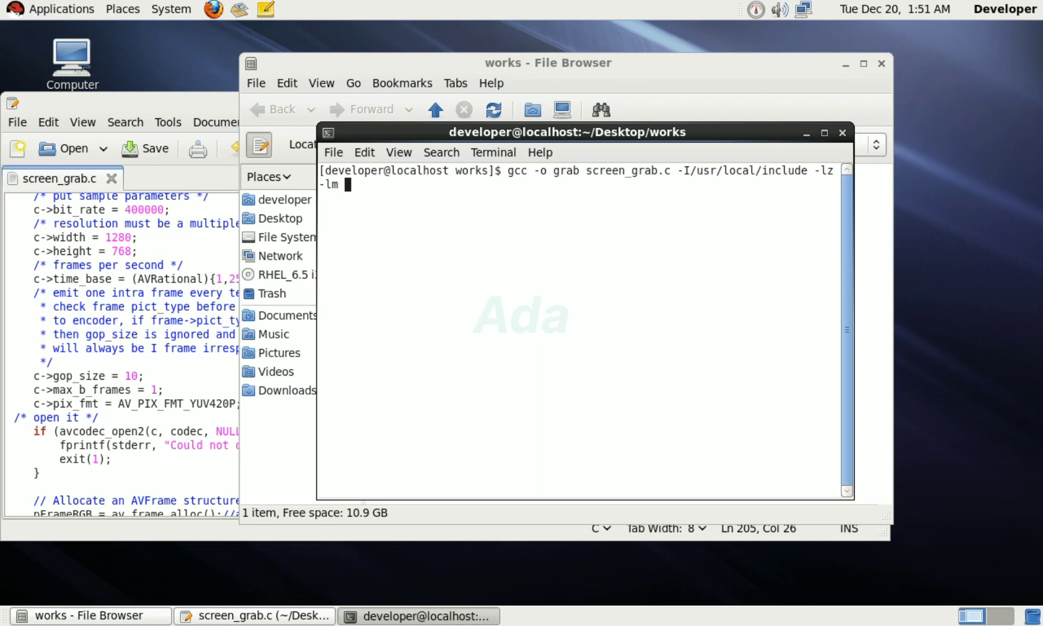
type("lavcodec")
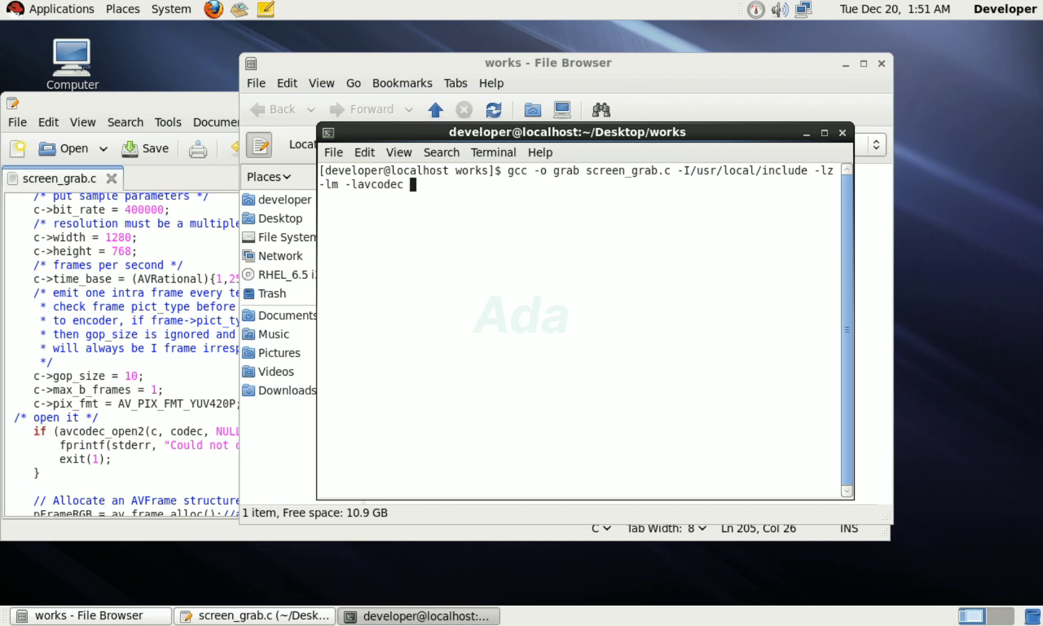
type("-lavform")
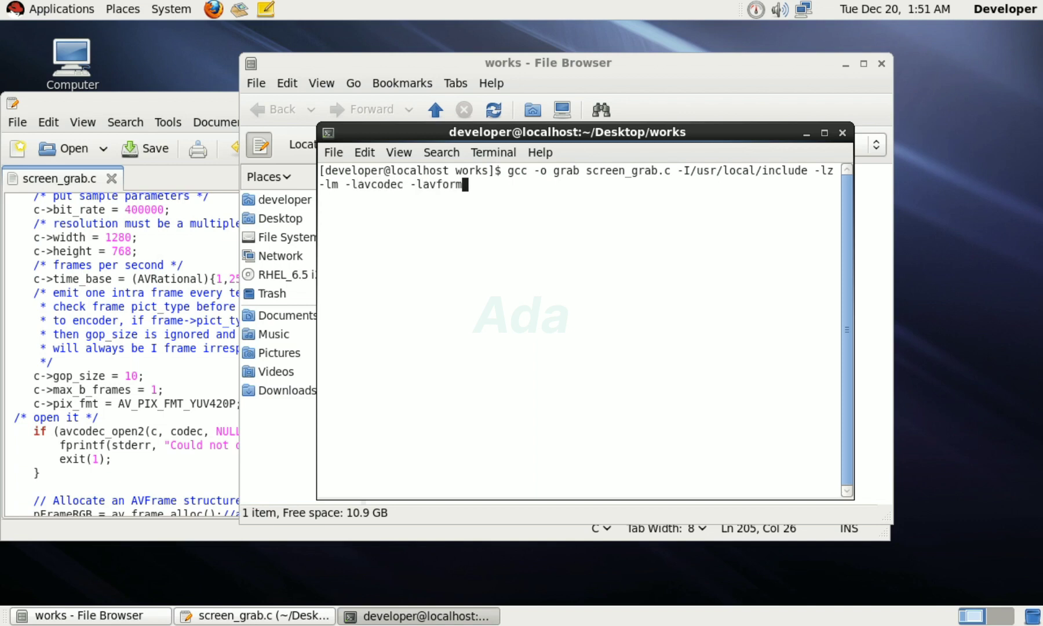
type("at -lavutil -lavde")
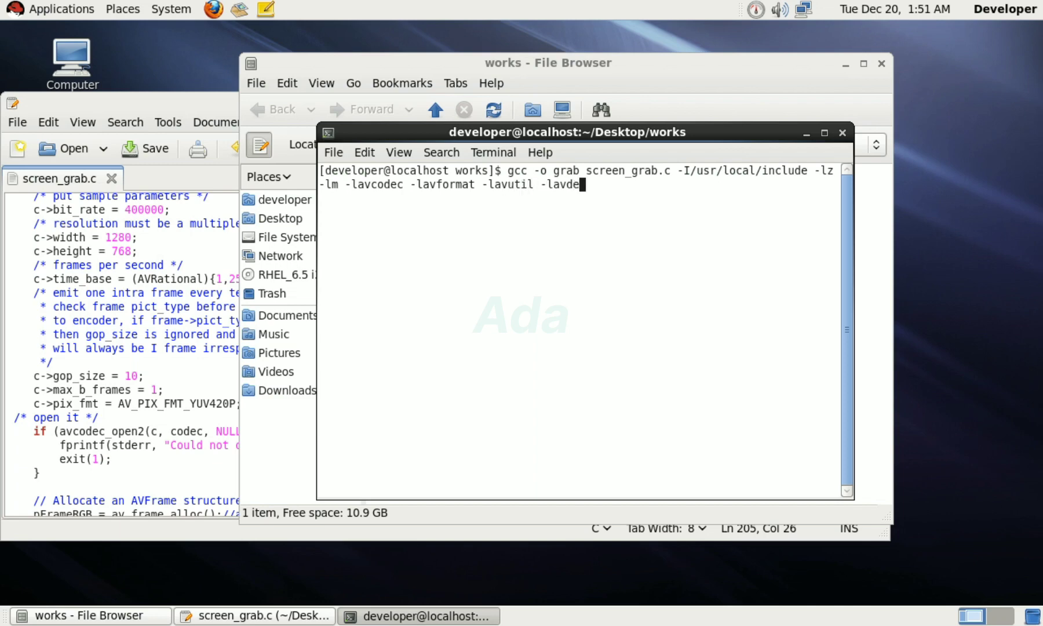
type("ice")
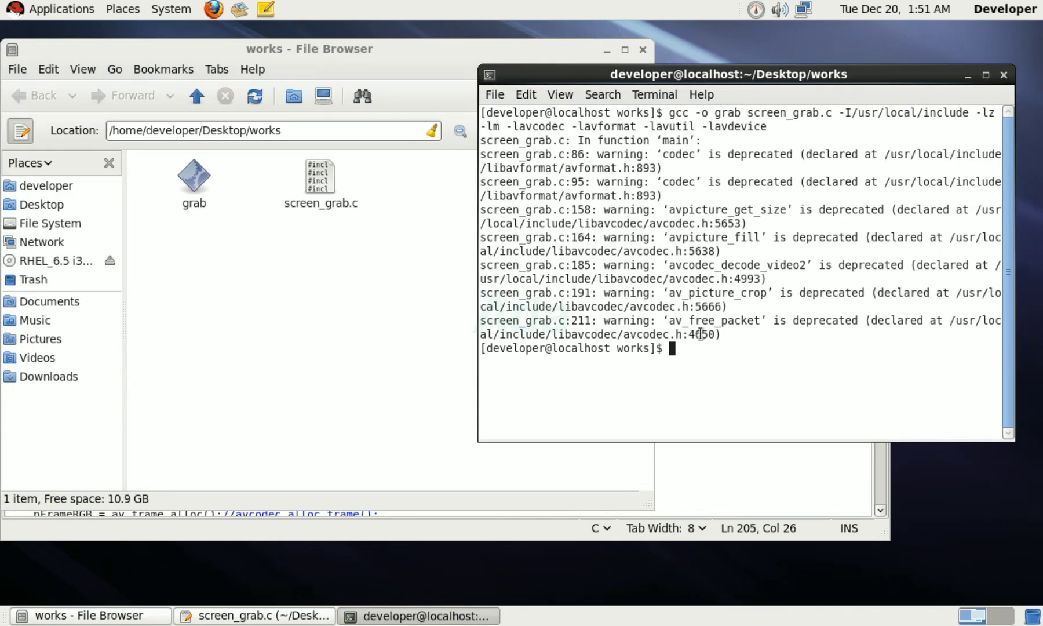
type("./g")
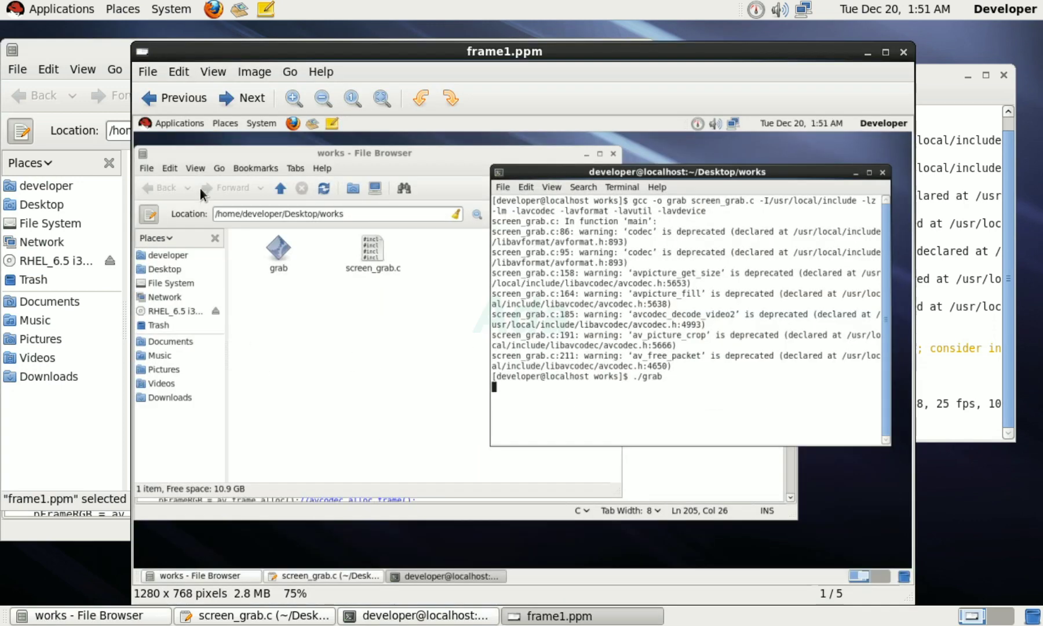
- Step through the captured frames from frame2.ppm to frame5.ppm
left_click(241, 98)
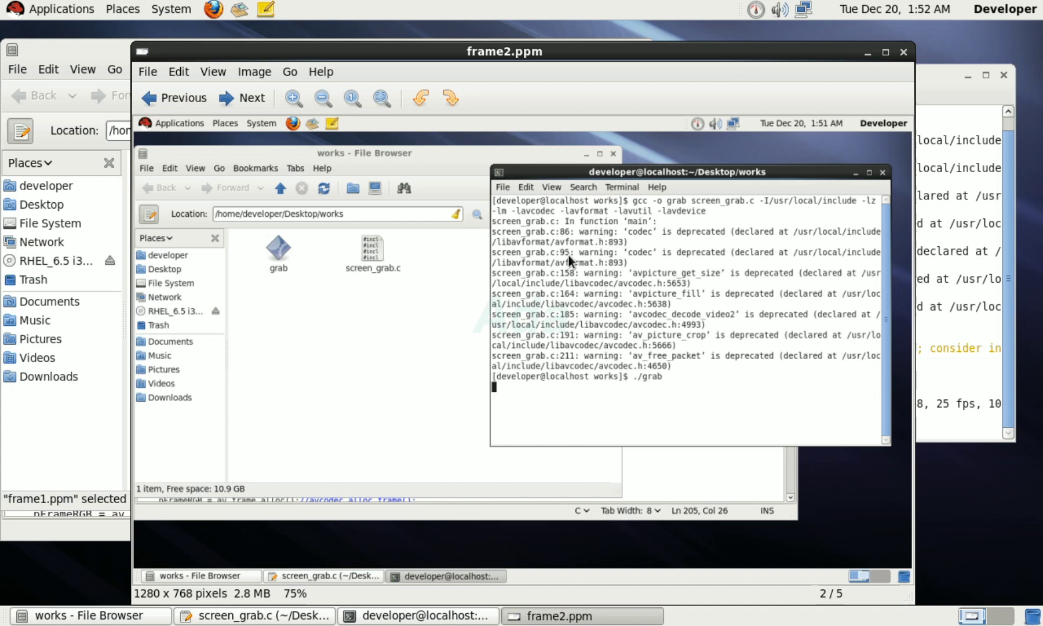
left_click(241, 97)
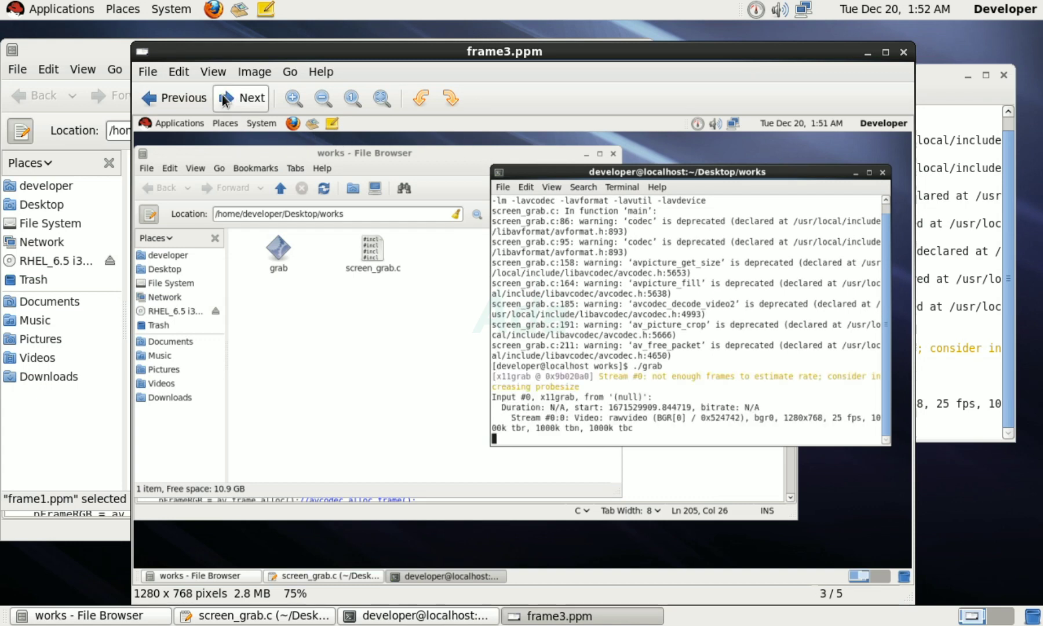
left_click(240, 97)
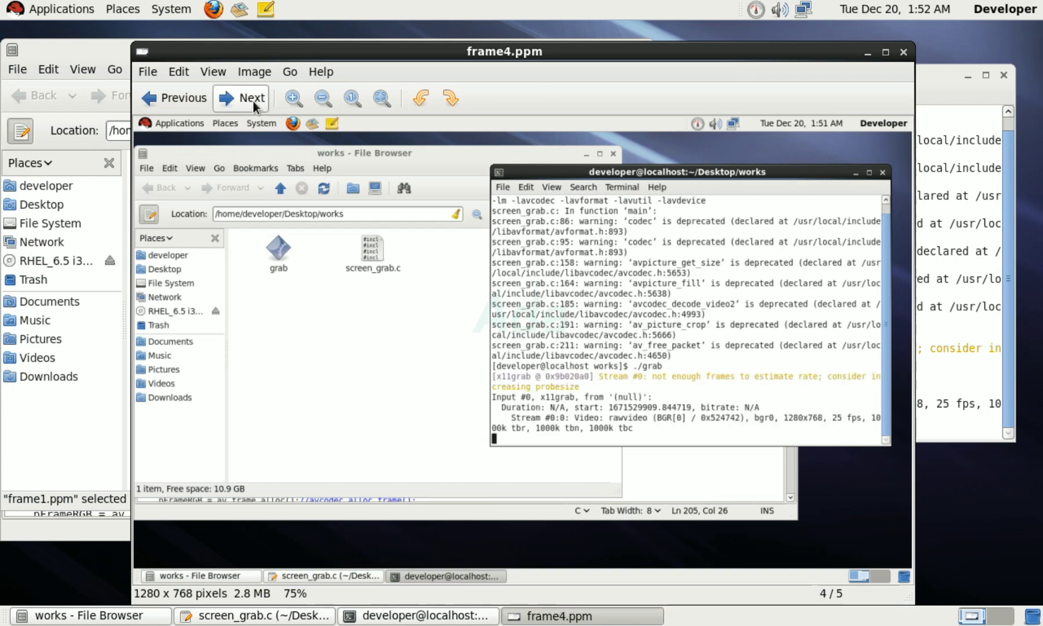
left_click(240, 97)
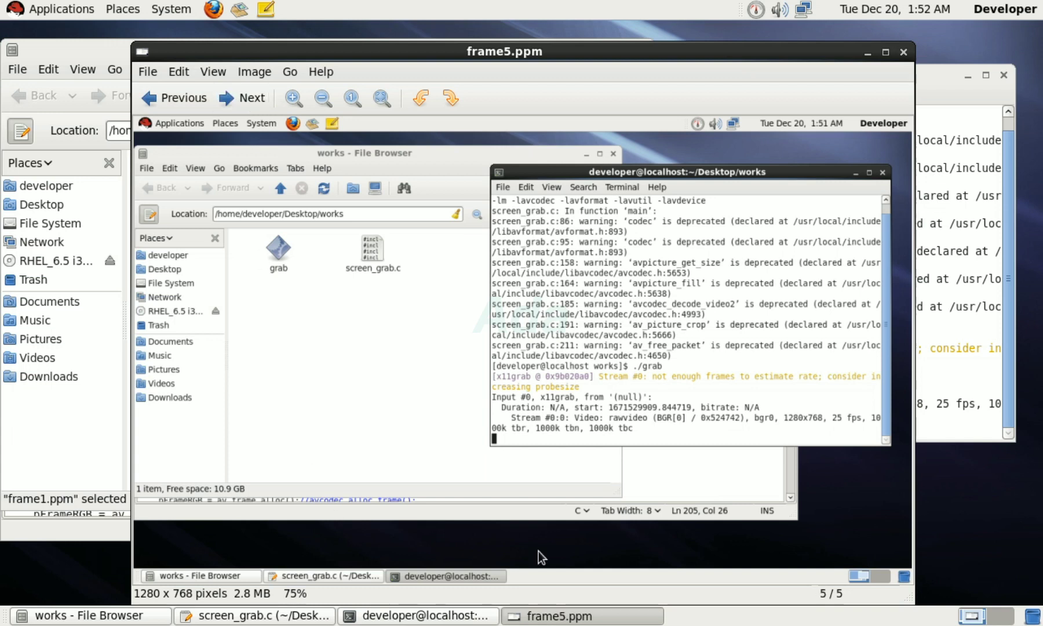